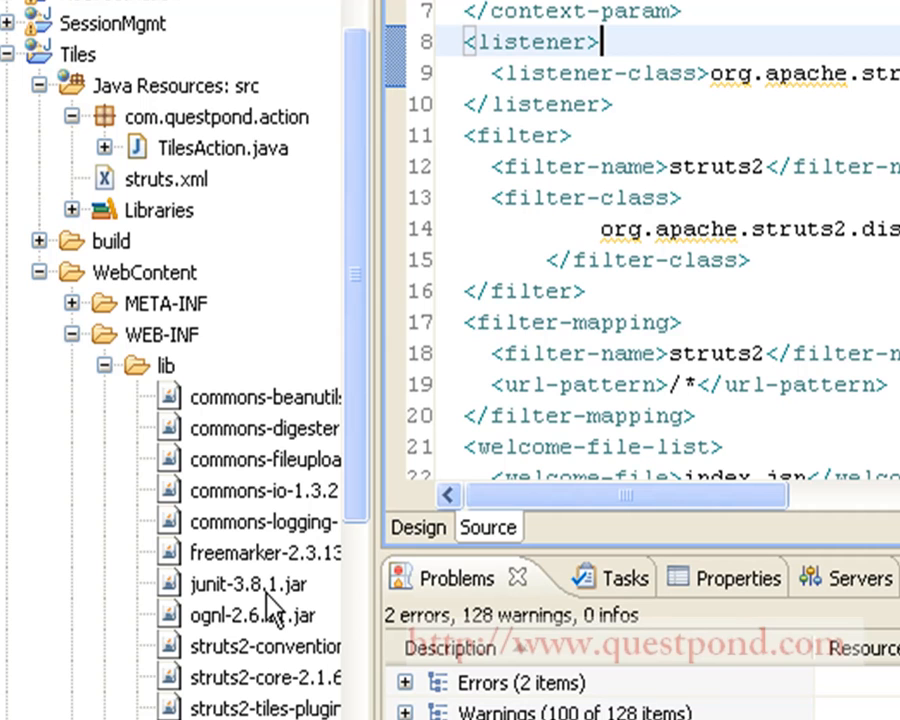
Maximize the web.xml editor and review the StrutsTilesListener and WEB-INF/tiles.xml definitions parameter.
{"action": "scroll", "scroll_direction": "down", "scroll_amount": 3}
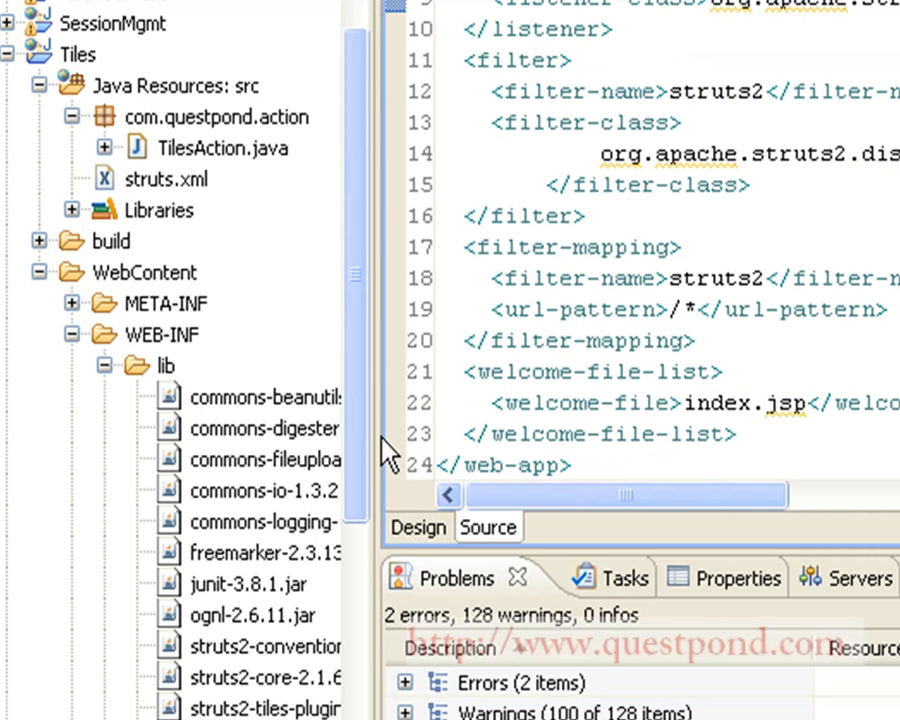
{"action": "mouse_move", "coordinate": [356, 456]}
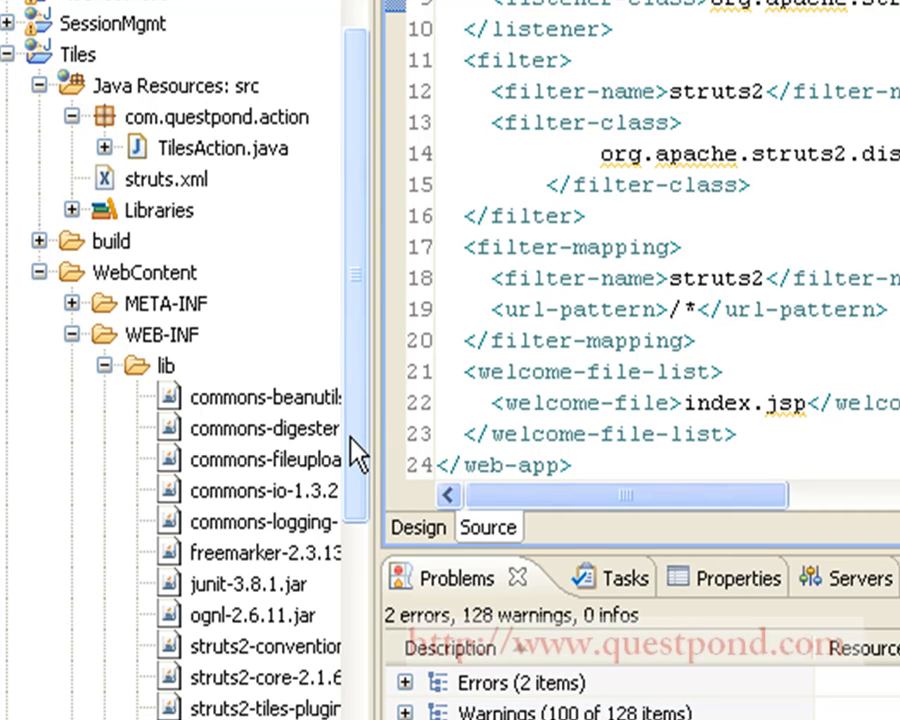
{"action": "scroll", "scroll_direction": "down", "scroll_amount": 3}
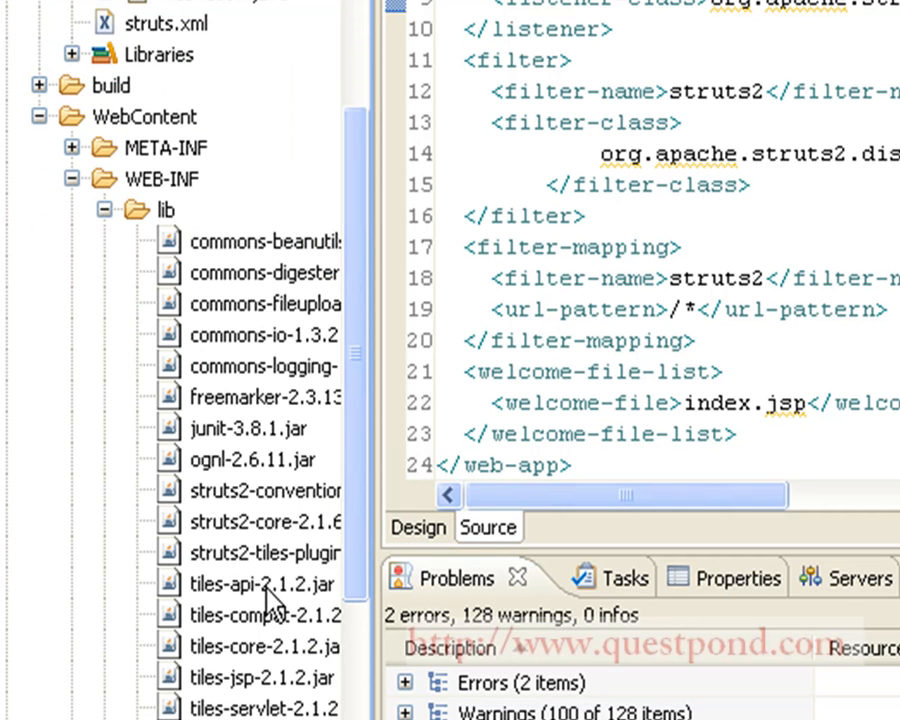
{"action": "left_click", "coordinate": [264, 612]}
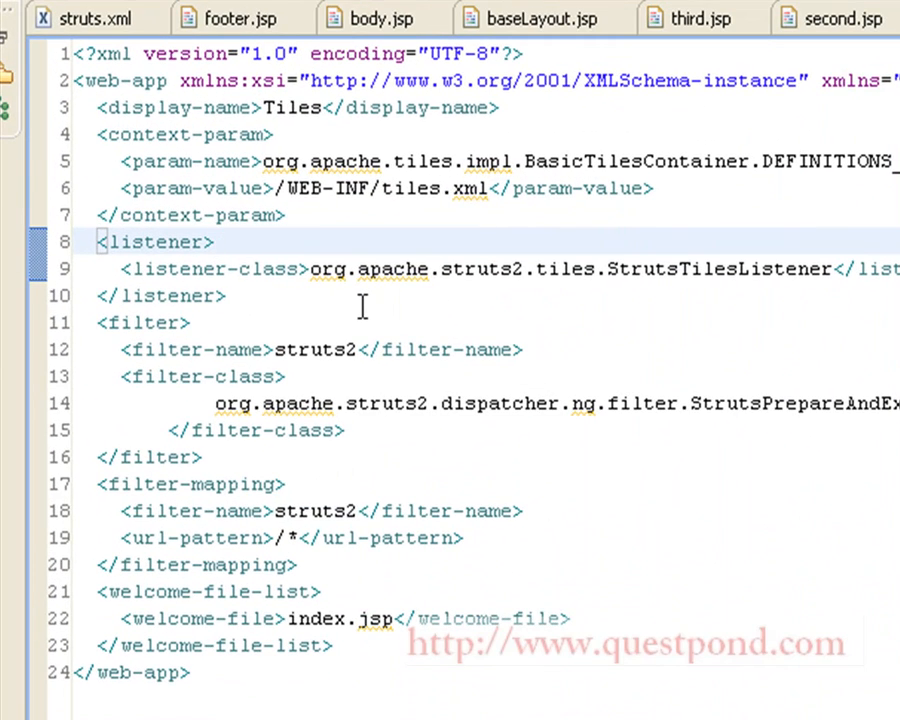
{"action": "left_click", "coordinate": [212, 242]}
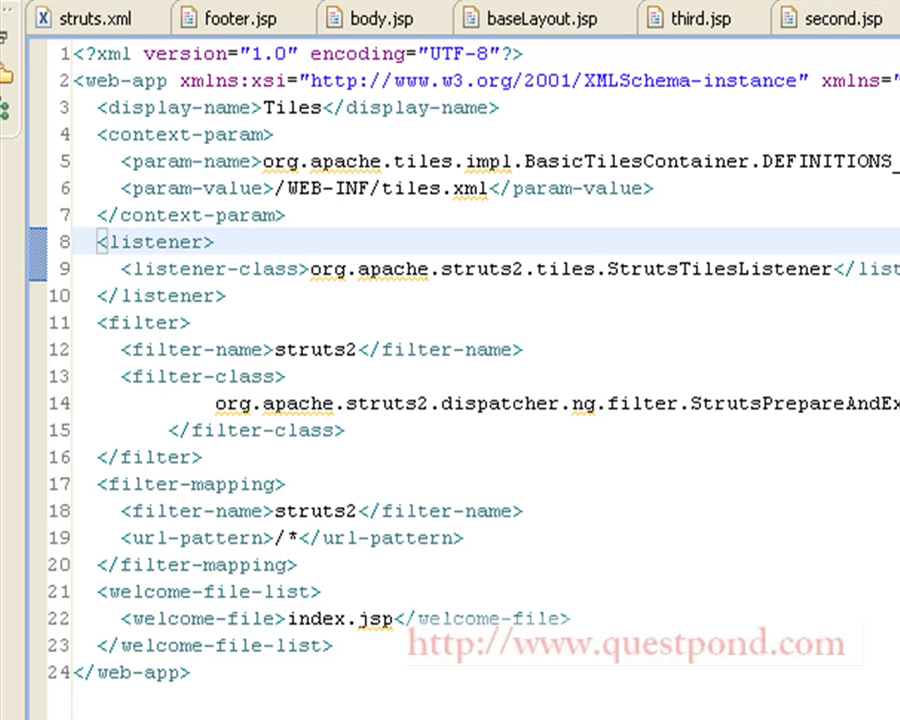
{"action": "left_click", "coordinate": [210, 242]}
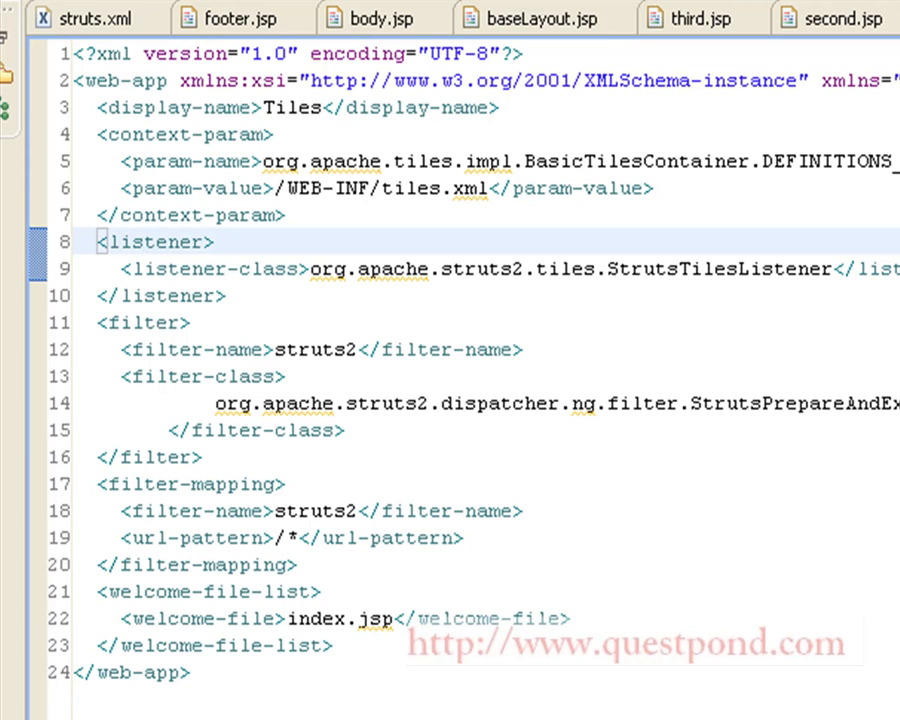
{"action": "left_click", "coordinate": [210, 242]}
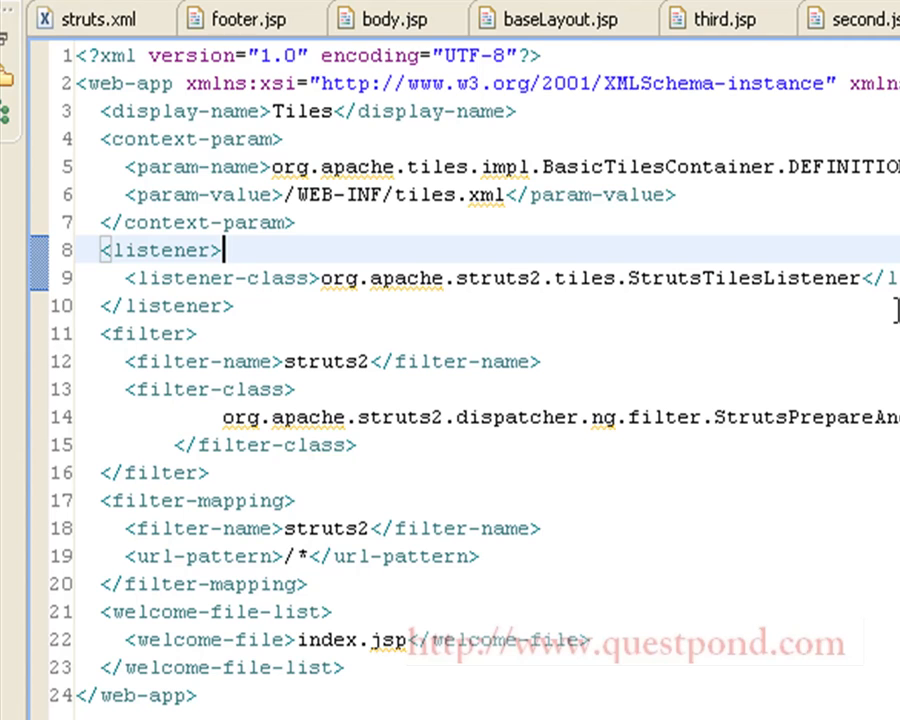
Switch to the tiles.xml editor with the baseLayout and extended page definitions.
{"action": "left_click", "coordinate": [684, 96]}
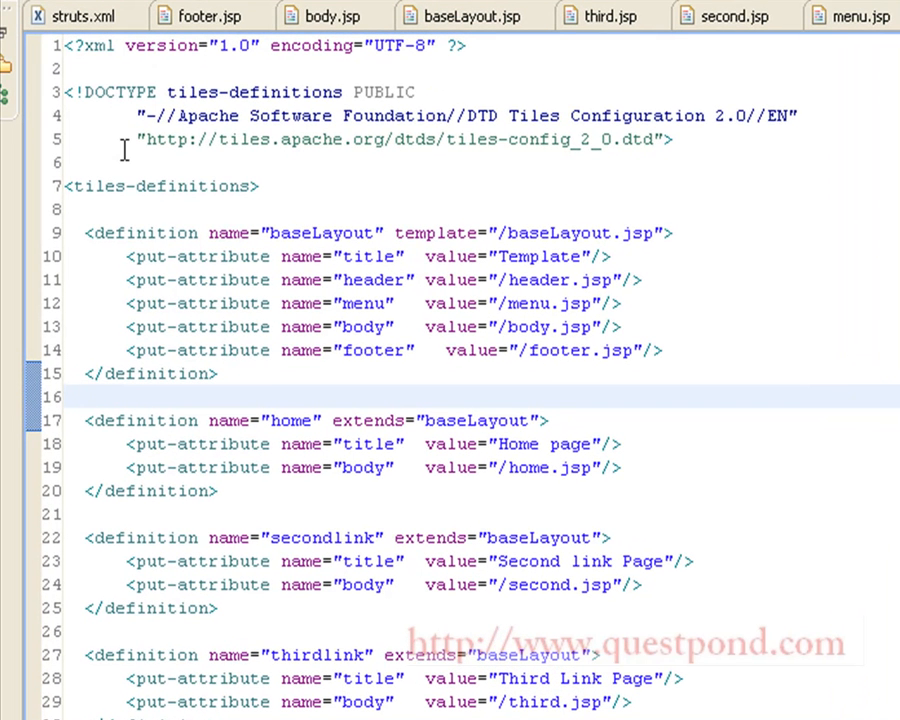
{"action": "left_click", "coordinate": [86, 396]}
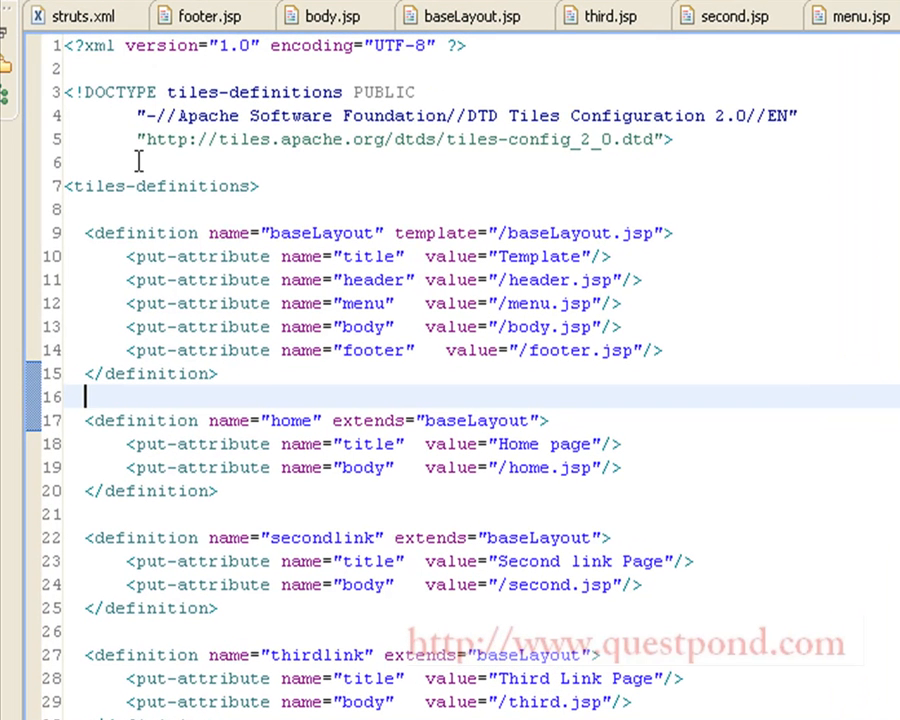
{"action": "mouse_move", "coordinate": [324, 138]}
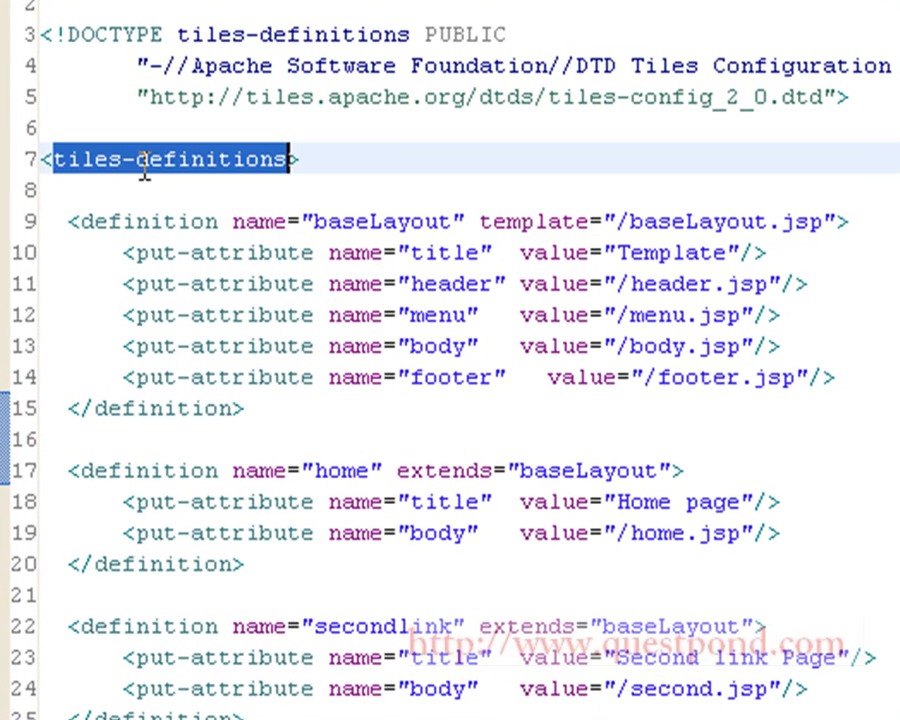
{"action": "mouse_move", "coordinate": [160, 220]}
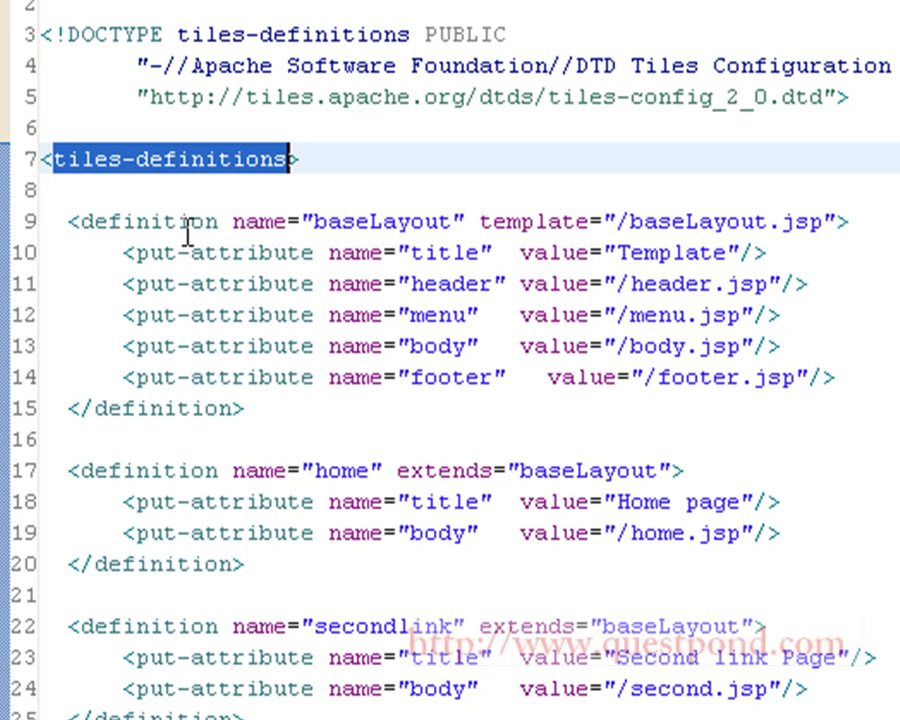
{"action": "mouse_move", "coordinate": [164, 212]}
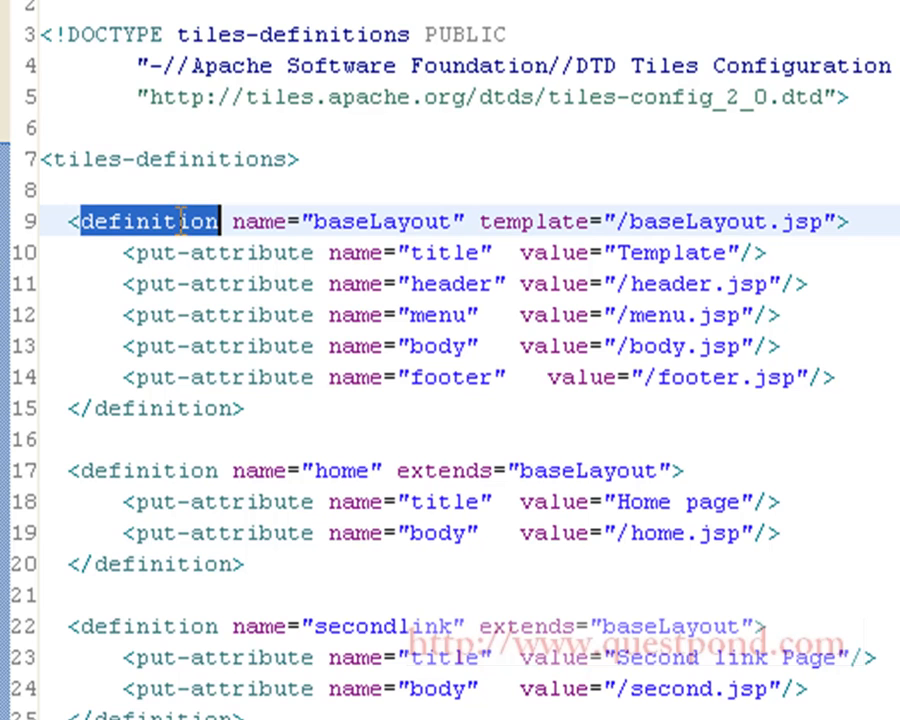
{"action": "mouse_move", "coordinate": [390, 216]}
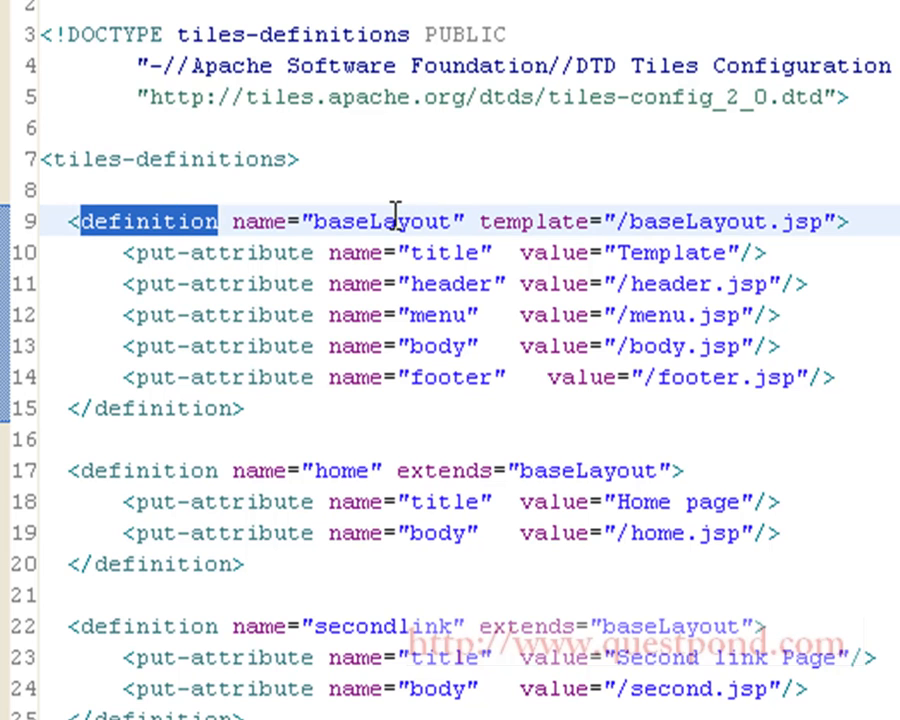
{"action": "double_click", "coordinate": [380, 220]}
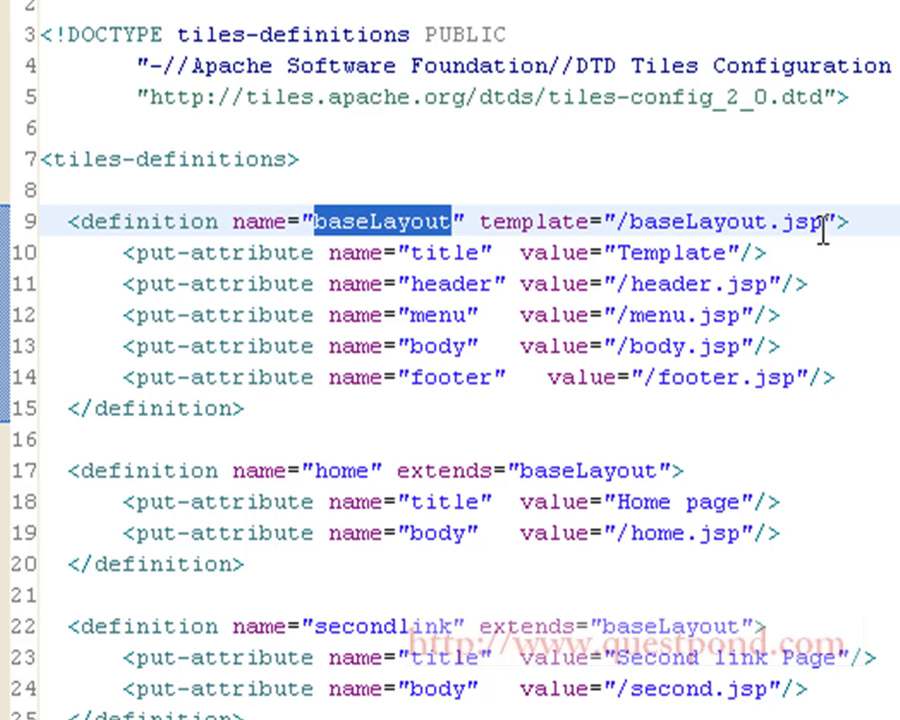
{"action": "mouse_move", "coordinate": [212, 296]}
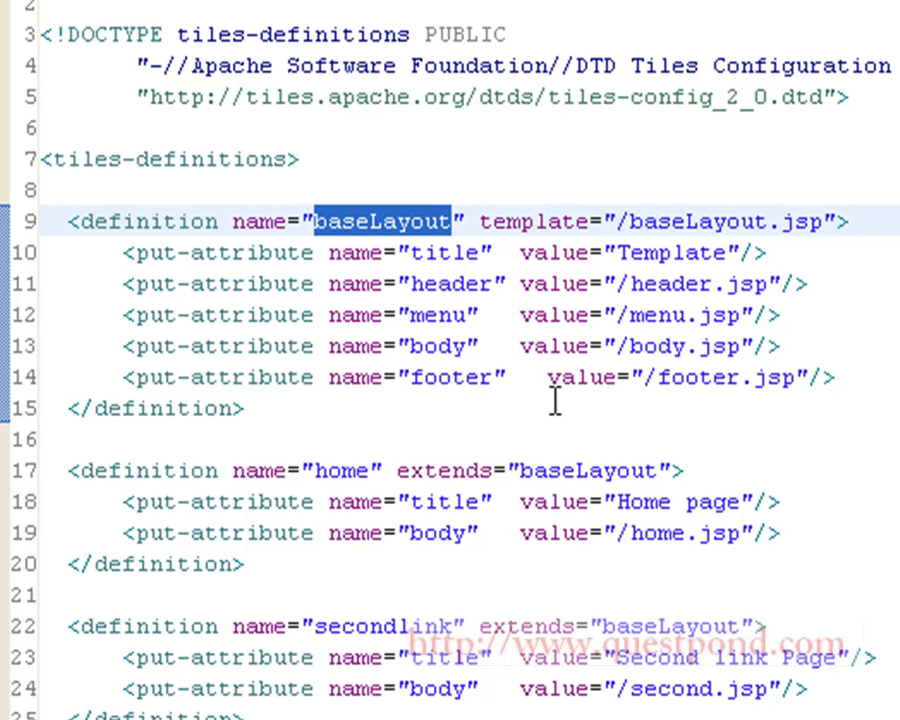
{"action": "mouse_move", "coordinate": [756, 284]}
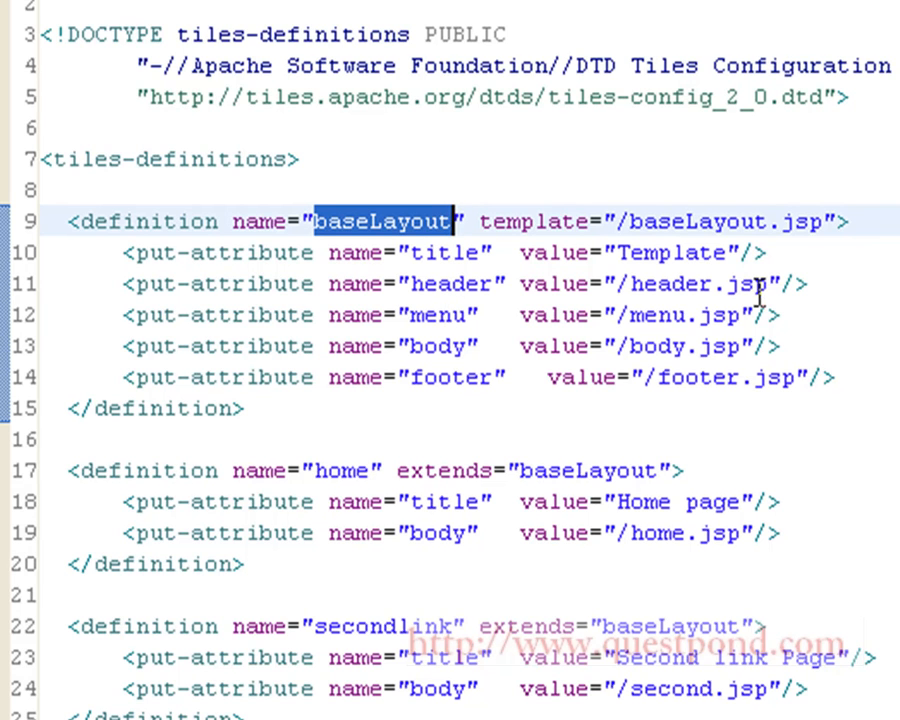
{"action": "mouse_move", "coordinate": [364, 260]}
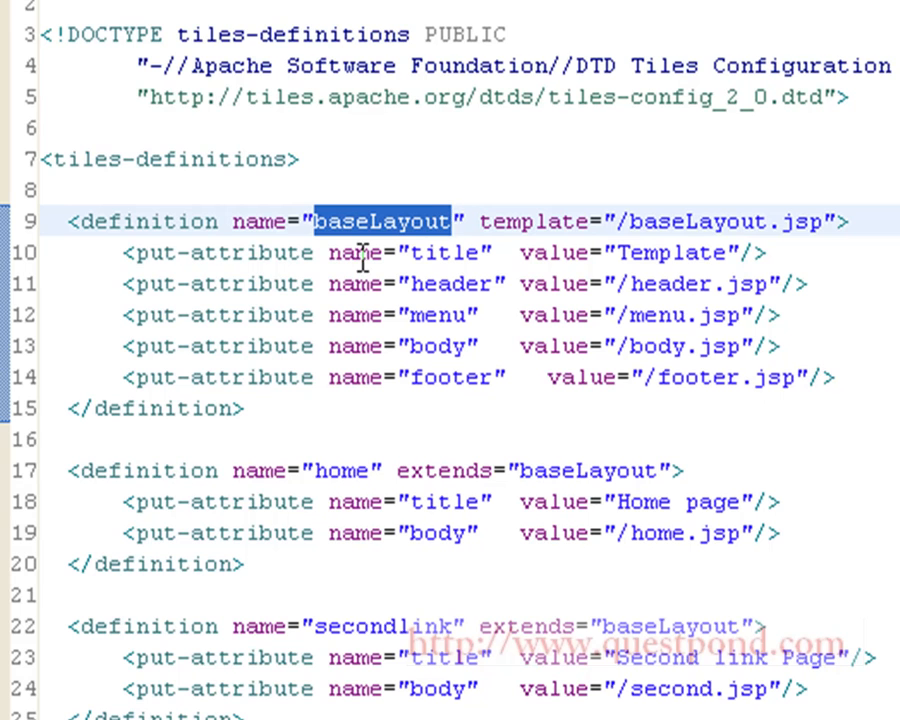
{"action": "mouse_move", "coordinate": [808, 386]}
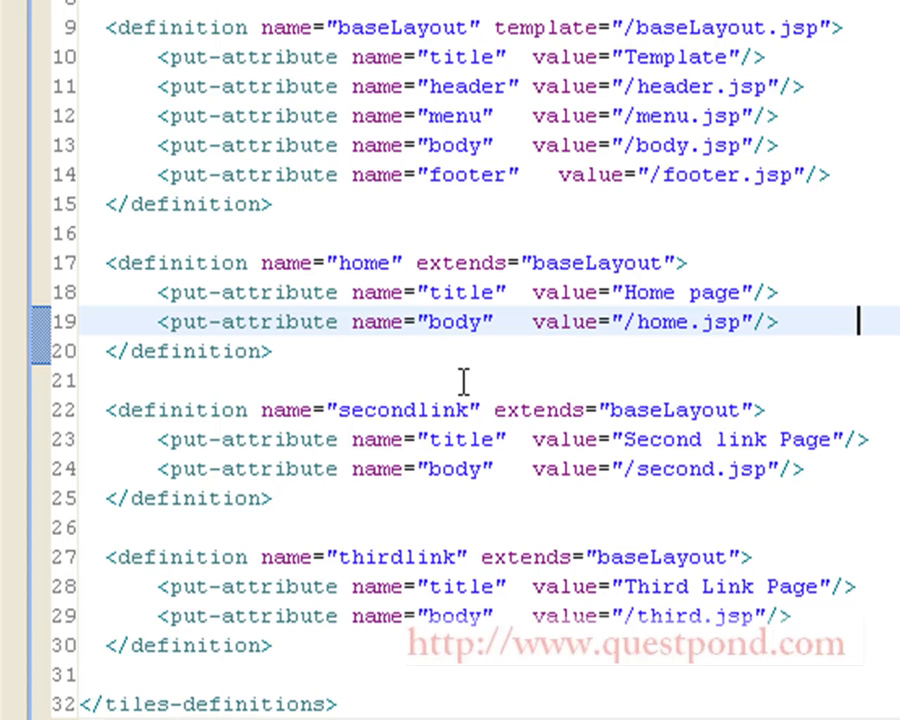
{"action": "mouse_move", "coordinate": [826, 360]}
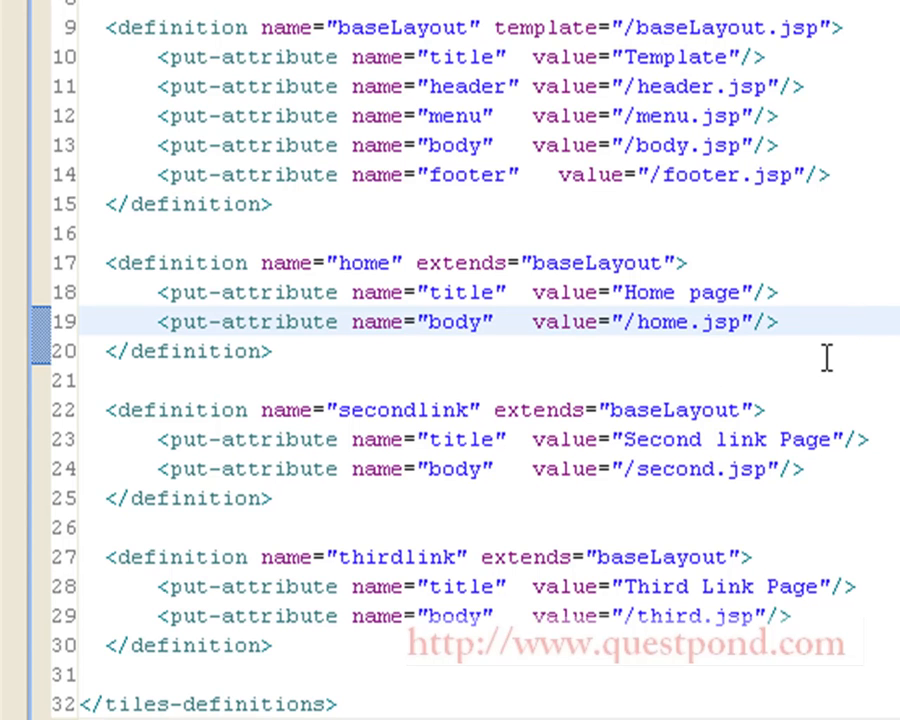
{"action": "double_click", "coordinate": [472, 292]}
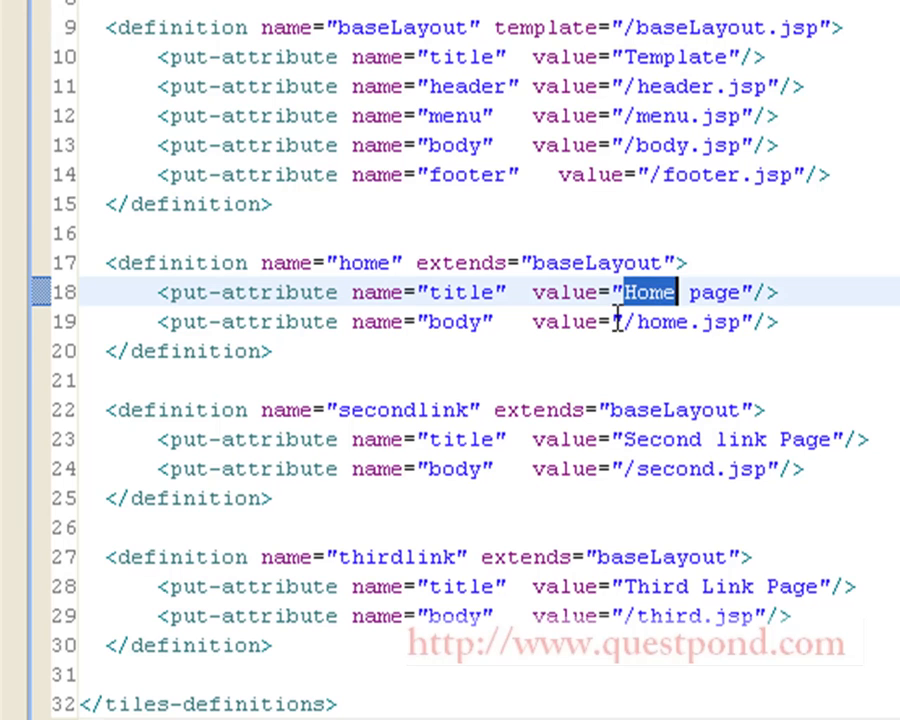
{"action": "mouse_move", "coordinate": [798, 364]}
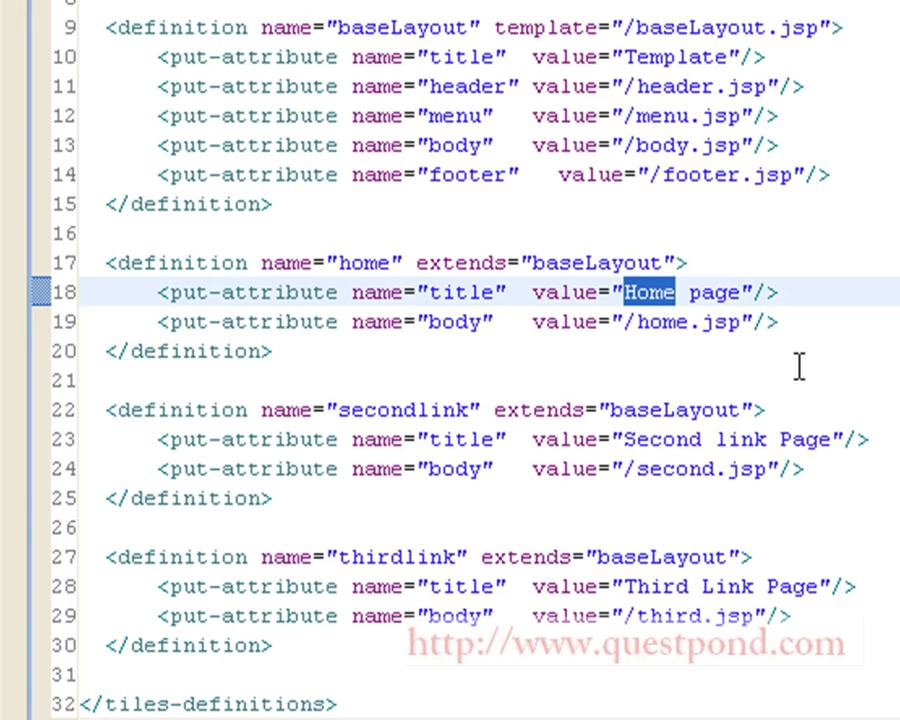
{"action": "mouse_move", "coordinate": [516, 390]}
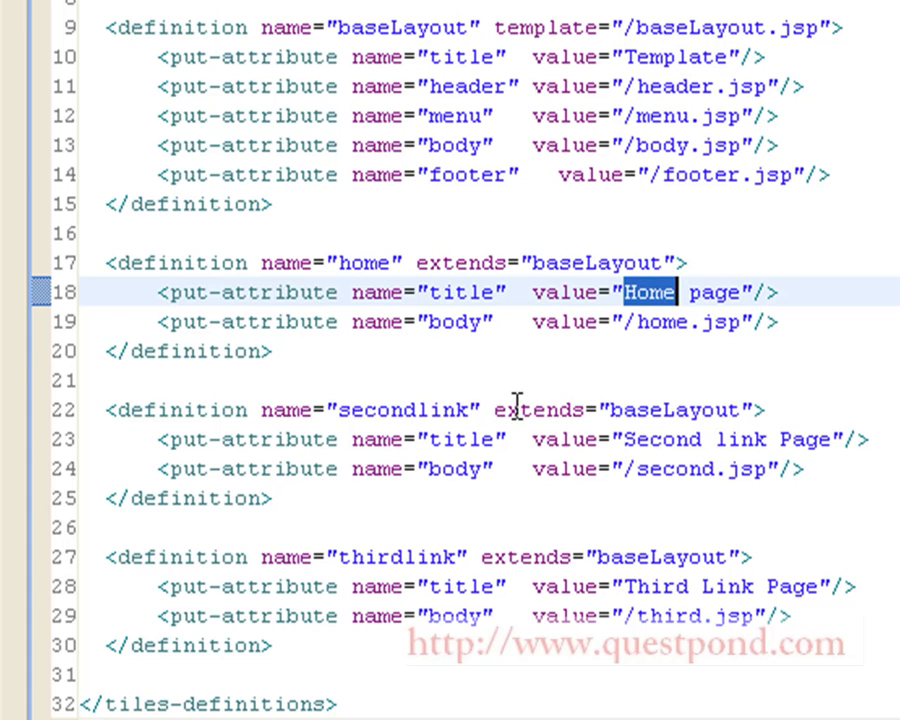
{"action": "left_click", "coordinate": [216, 22]}
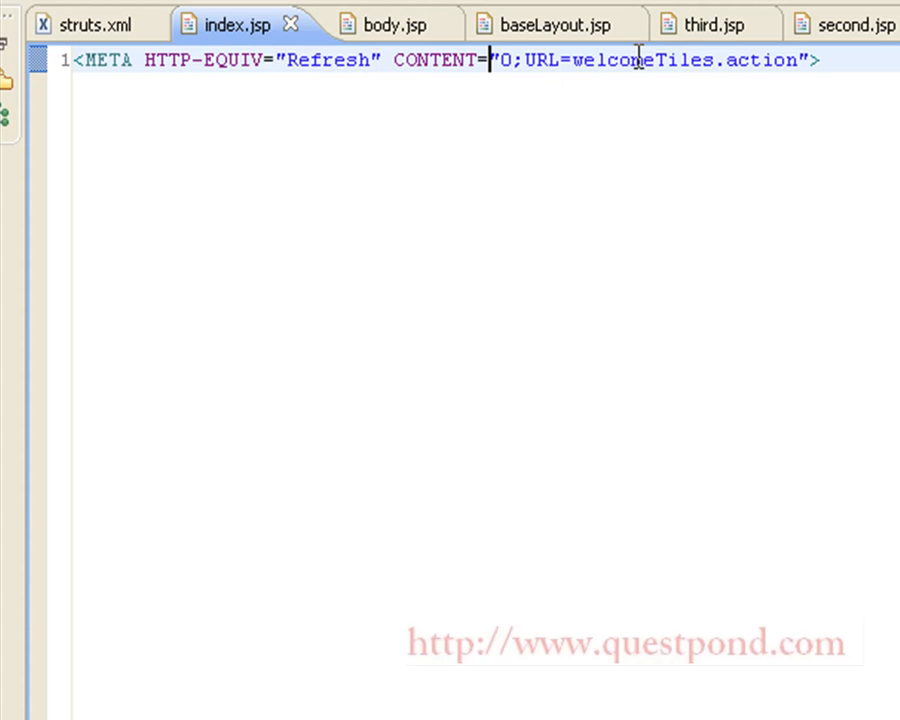
{"action": "mouse_move", "coordinate": [636, 82]}
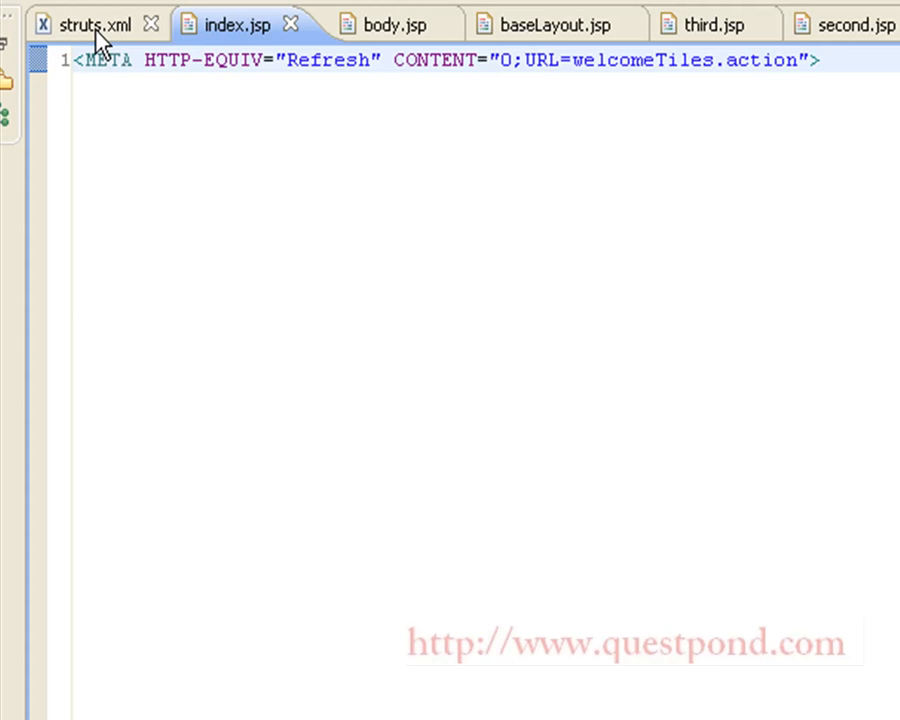
Review struts.xml's *Tiles wildcard action with welcome, second and third tiles results.
{"action": "left_click", "coordinate": [80, 24]}
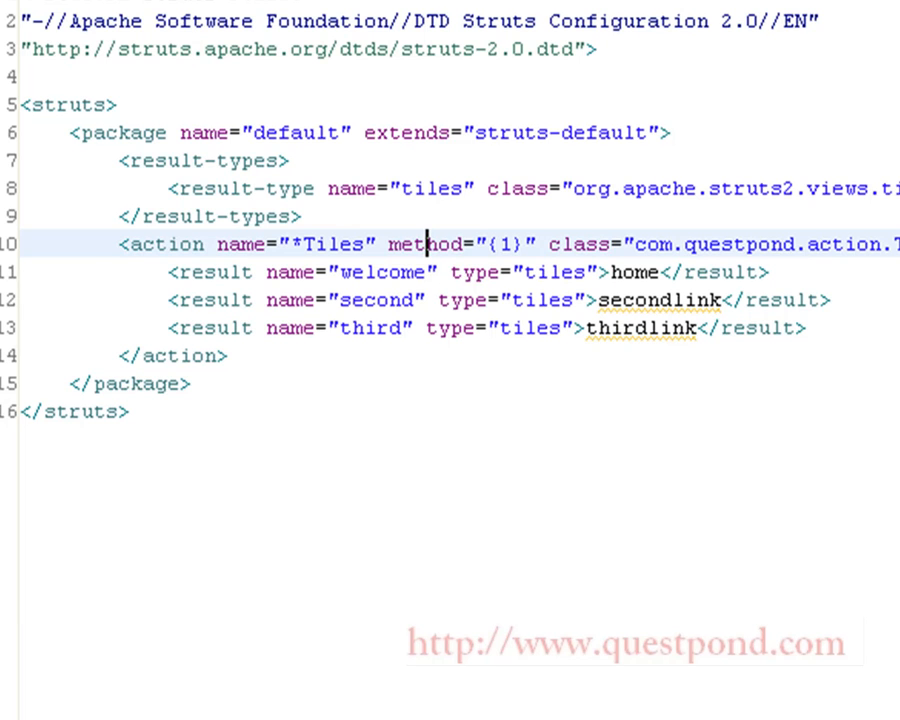
{"action": "mouse_move", "coordinate": [448, 418]}
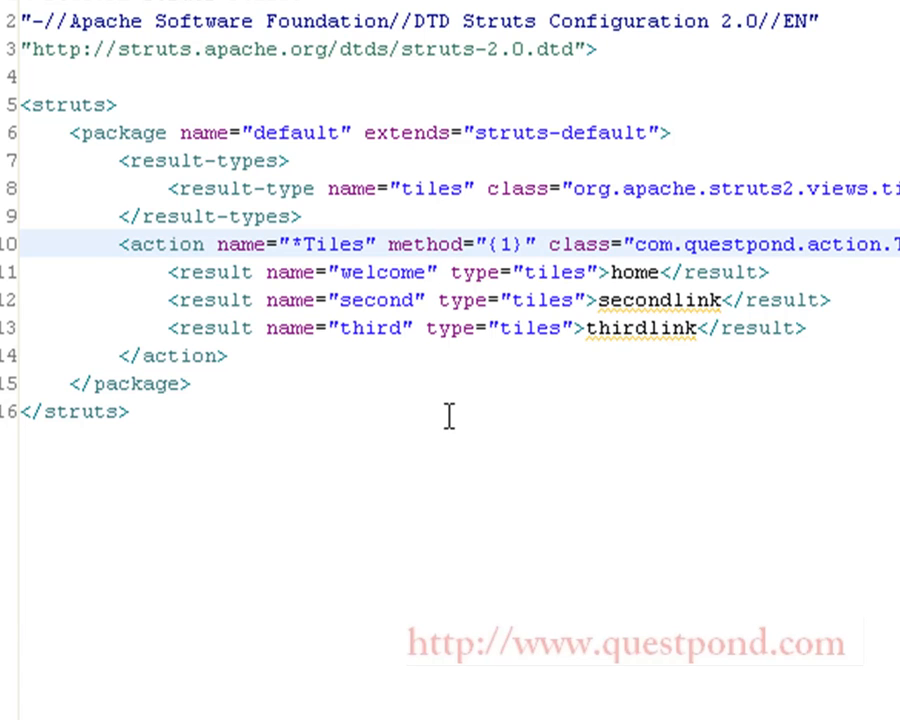
{"action": "left_click", "coordinate": [432, 244]}
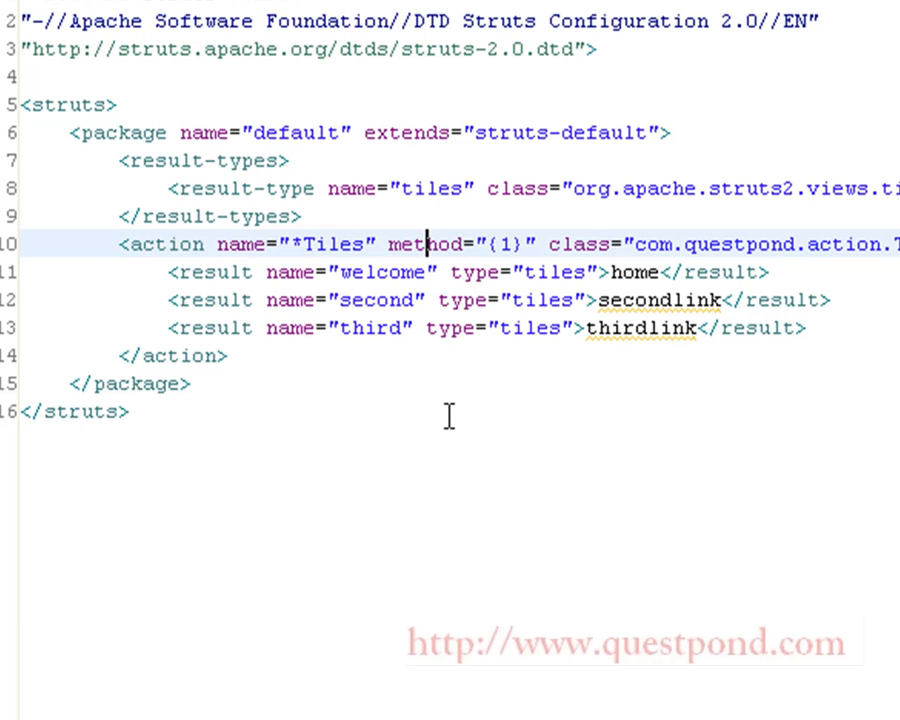
{"action": "mouse_move", "coordinate": [816, 328]}
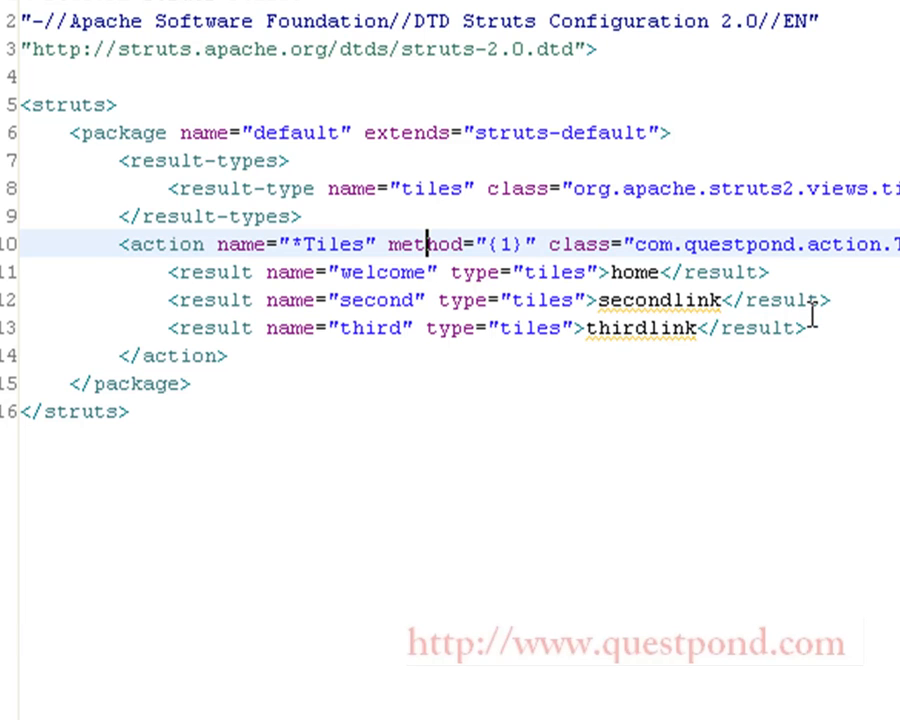
{"action": "mouse_move", "coordinate": [492, 328]}
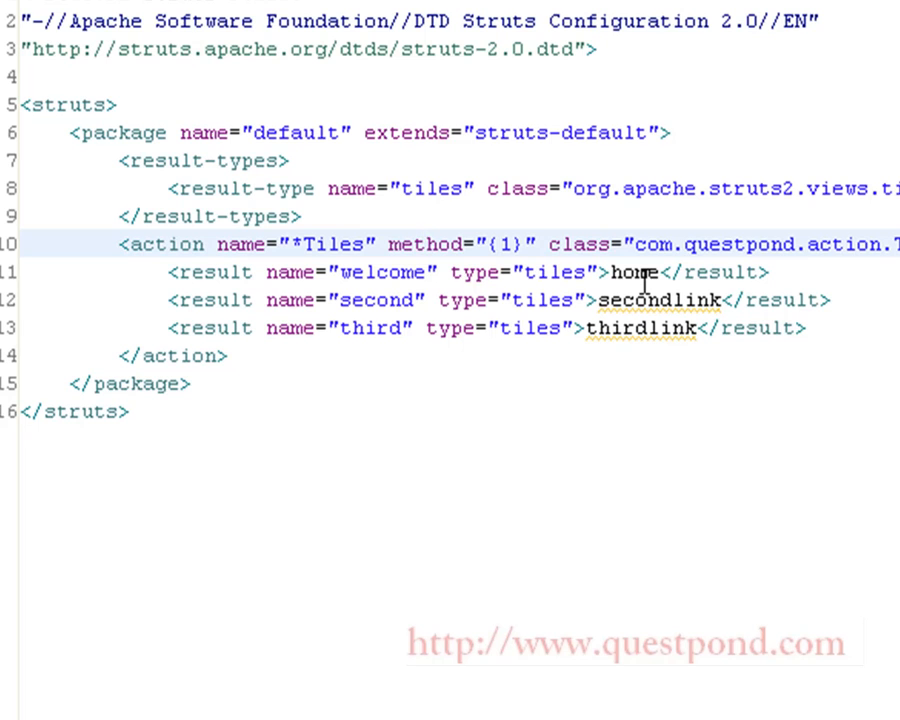
{"action": "left_click", "coordinate": [420, 244]}
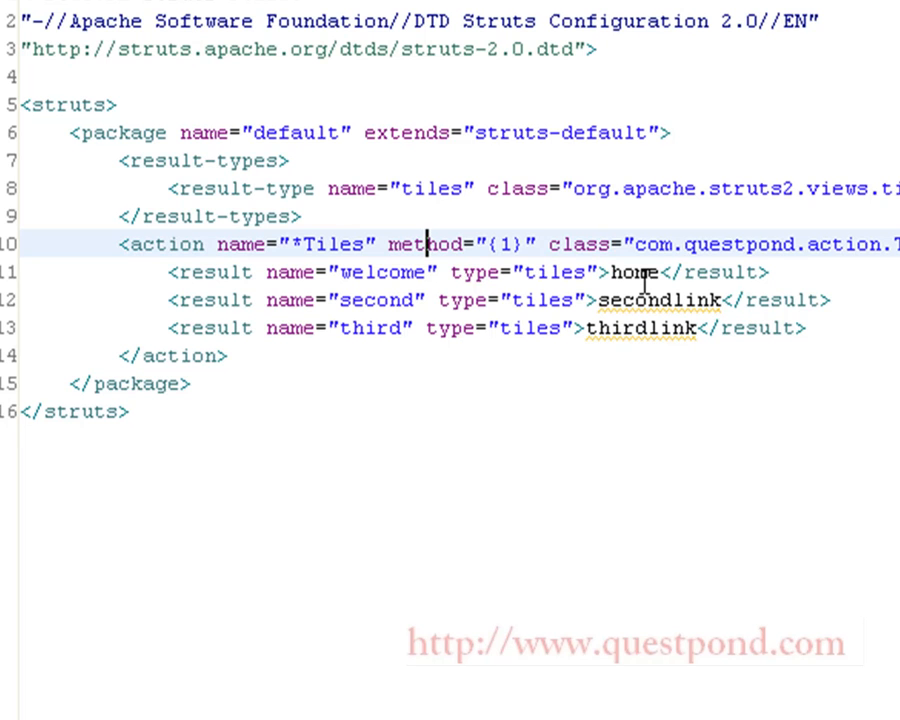
{"action": "mouse_move", "coordinate": [482, 280]}
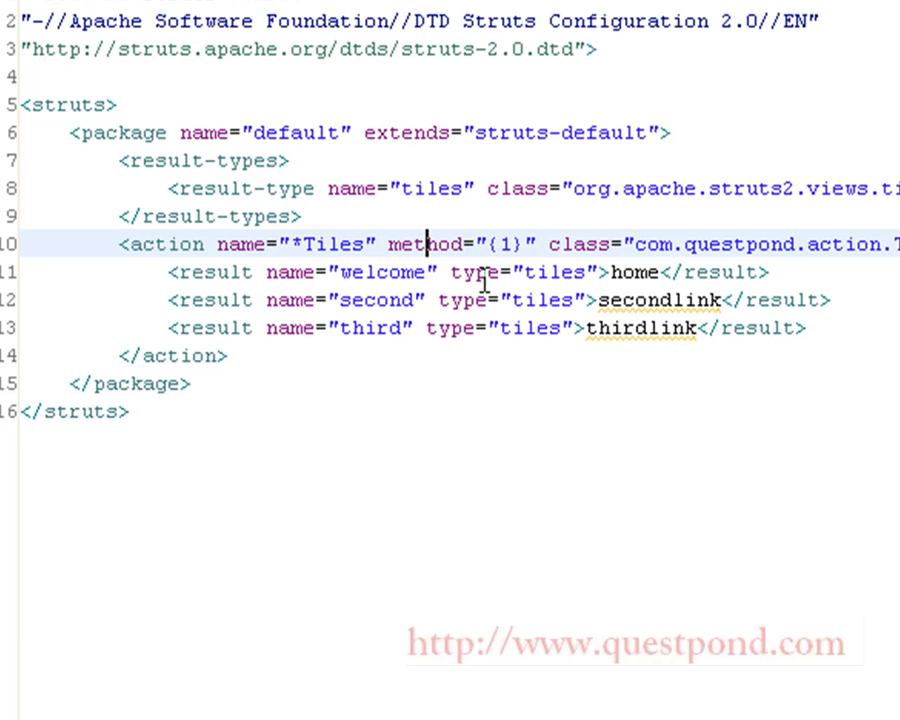
{"action": "left_click", "coordinate": [320, 86]}
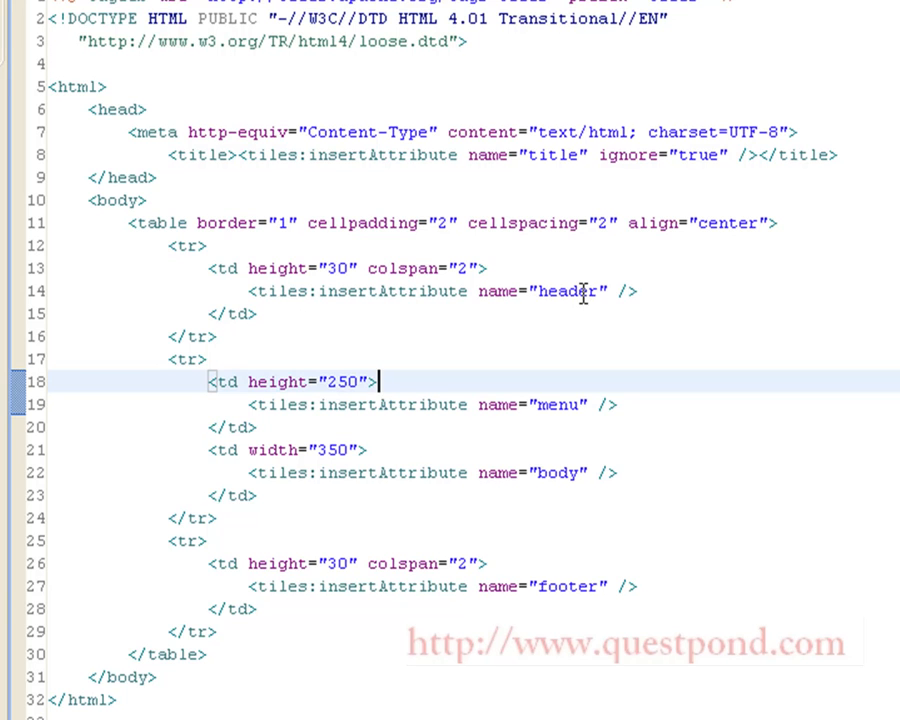
{"action": "mouse_move", "coordinate": [622, 668]}
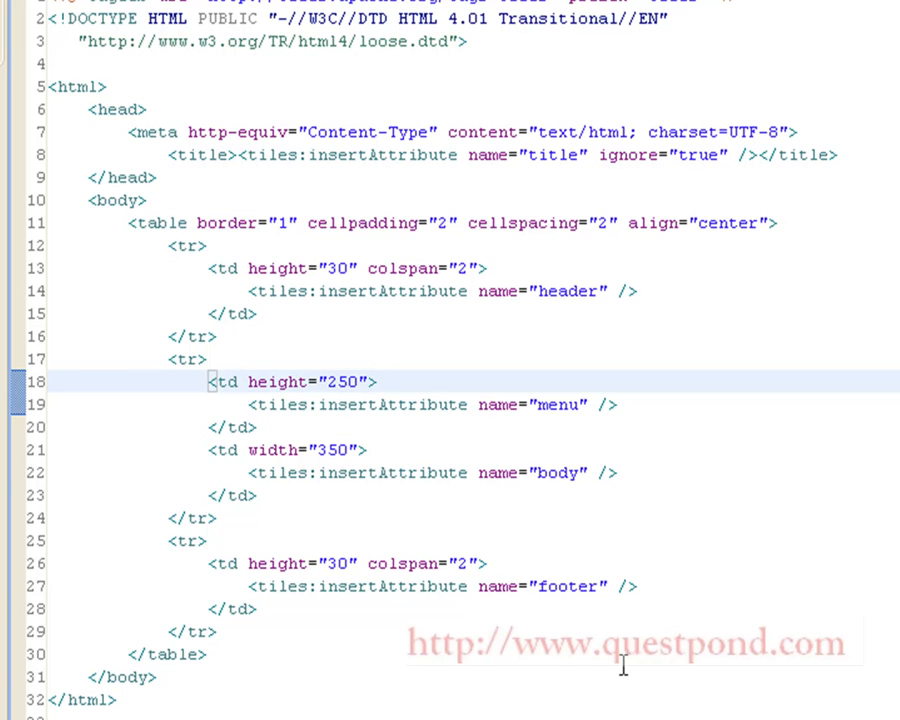
Review the tiles:insertAttribute tags for title, header, menu, body and footer in baseLayout.jsp.
{"action": "left_click", "coordinate": [376, 382]}
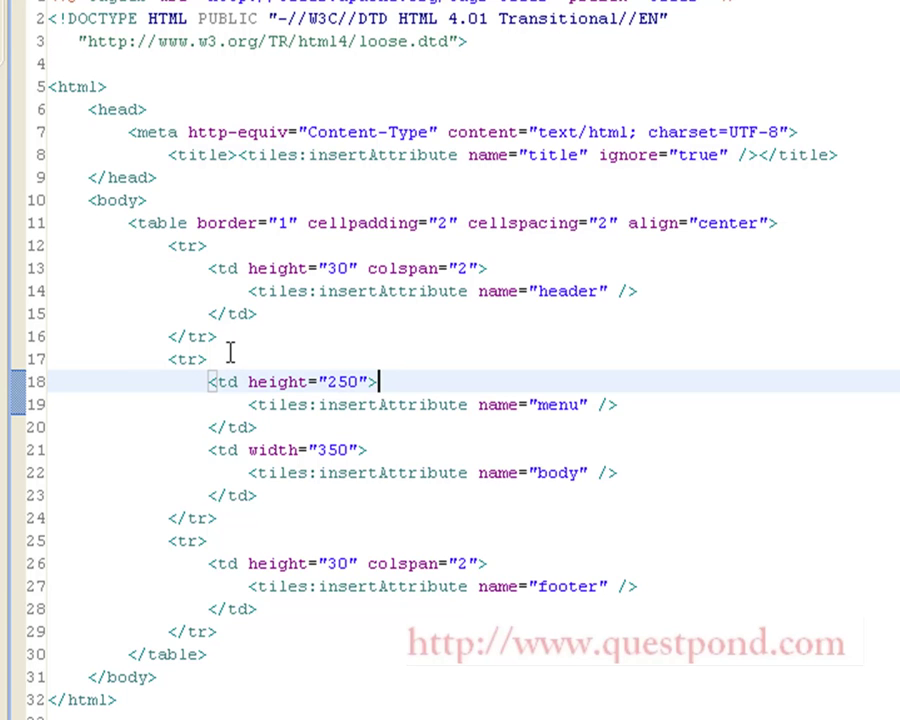
{"action": "mouse_move", "coordinate": [422, 336]}
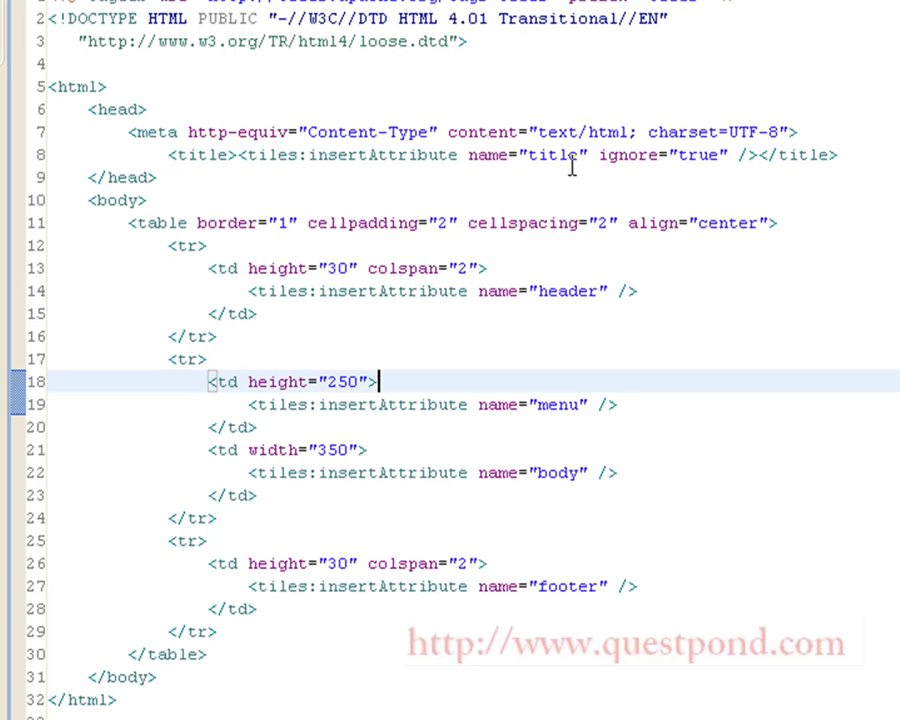
{"action": "mouse_move", "coordinate": [584, 478]}
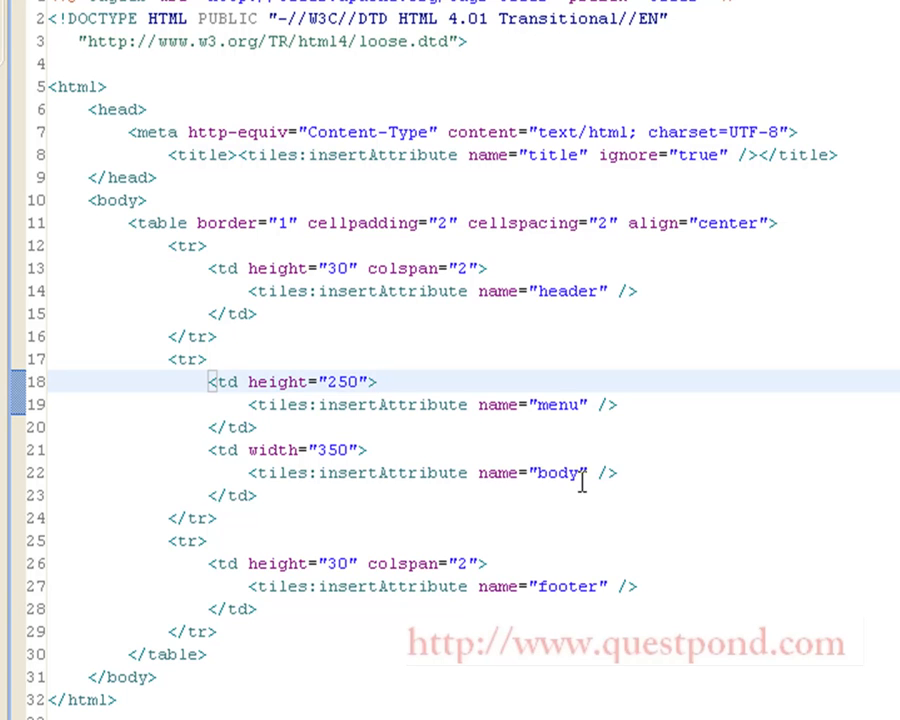
{"action": "double_click", "coordinate": [558, 472]}
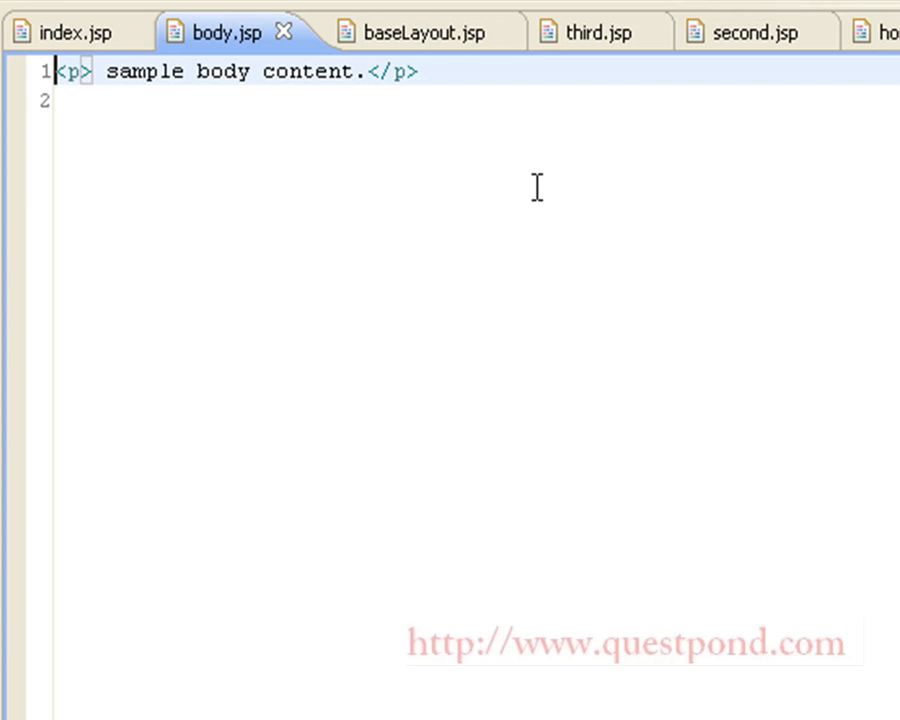
{"action": "mouse_move", "coordinate": [882, 52]}
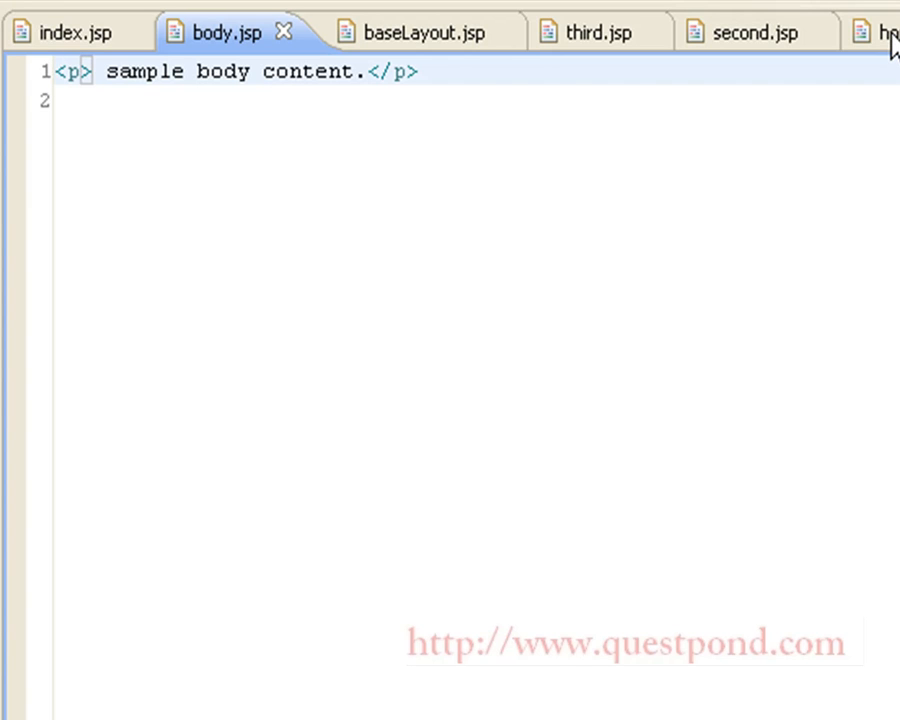
View the home.jsp, second.jsp and third.jsp content pages in turn.
{"action": "left_click", "coordinate": [880, 32]}
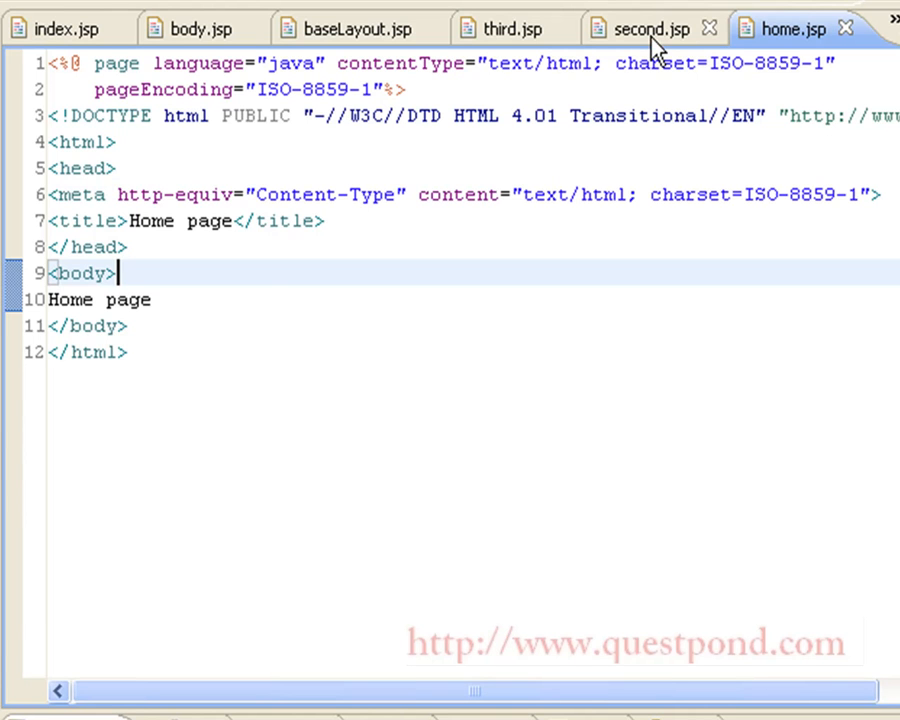
{"action": "left_click", "coordinate": [648, 28]}
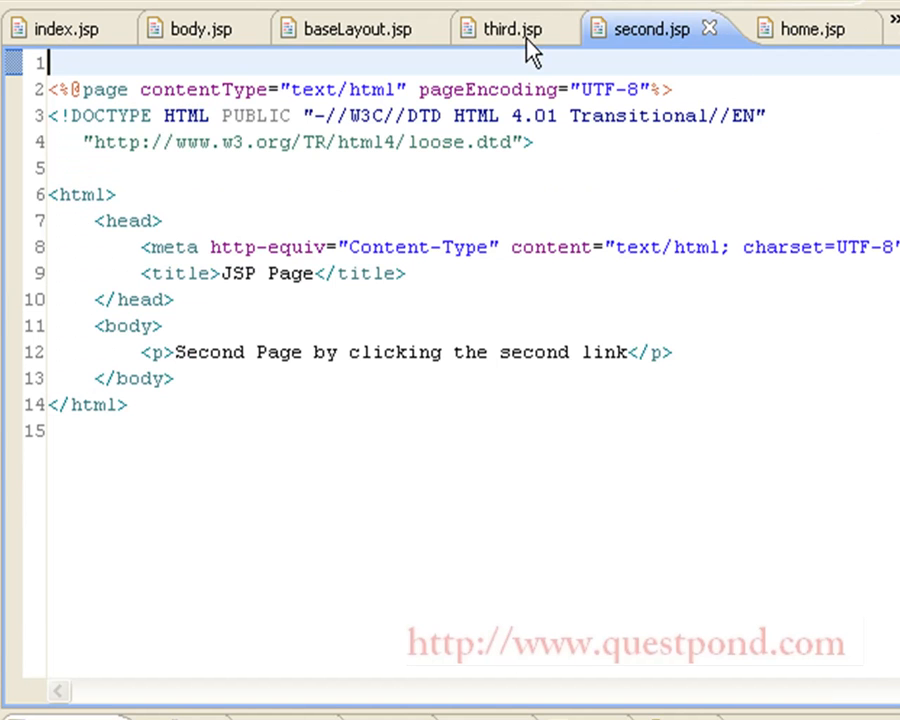
{"action": "left_click", "coordinate": [498, 30]}
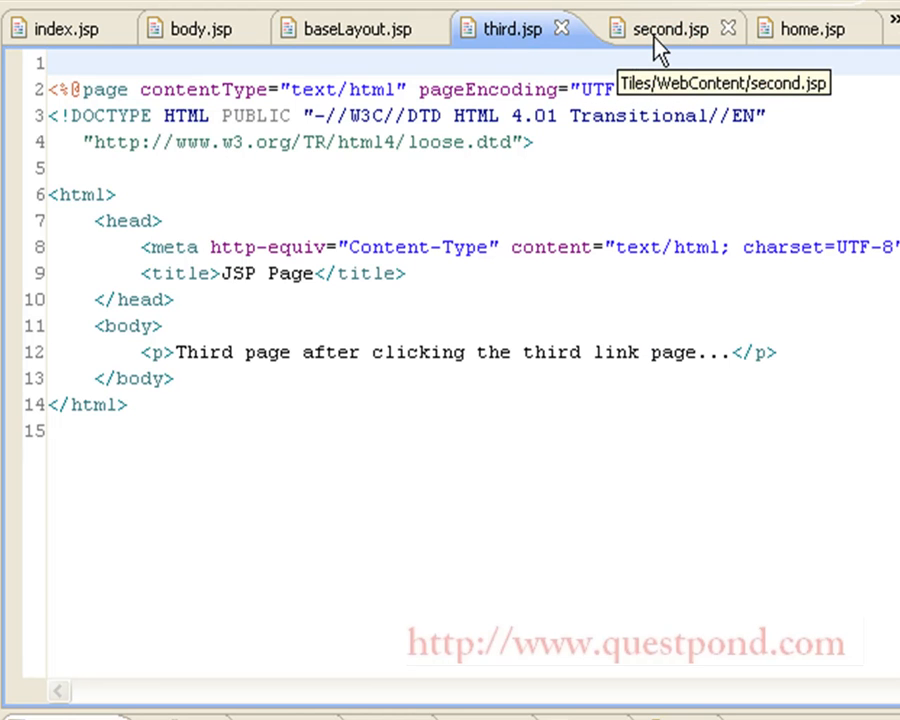
{"action": "left_click", "coordinate": [656, 28]}
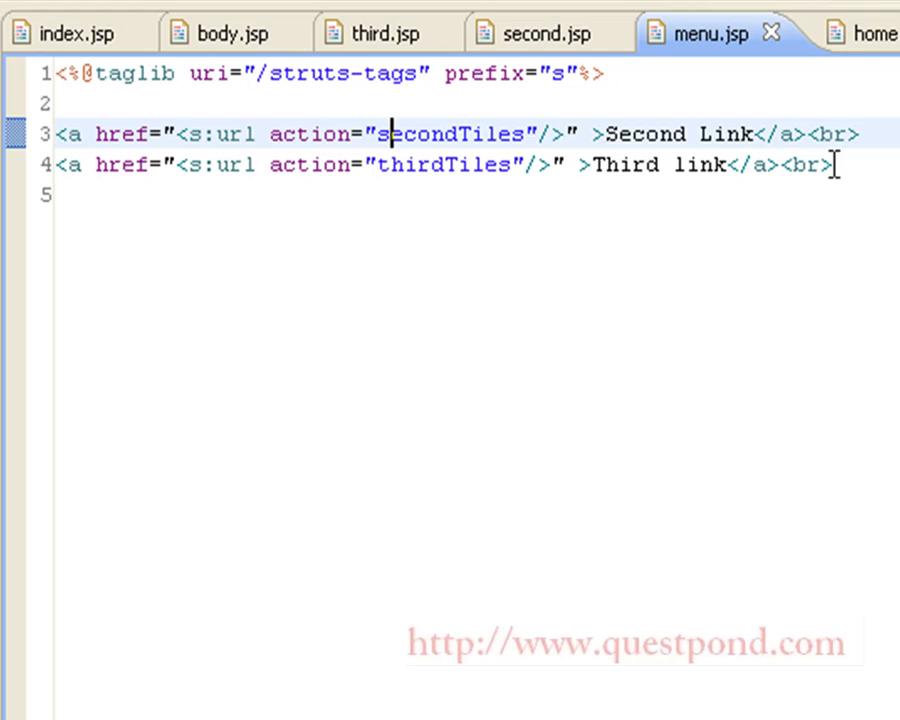
{"action": "mouse_move", "coordinate": [824, 178]}
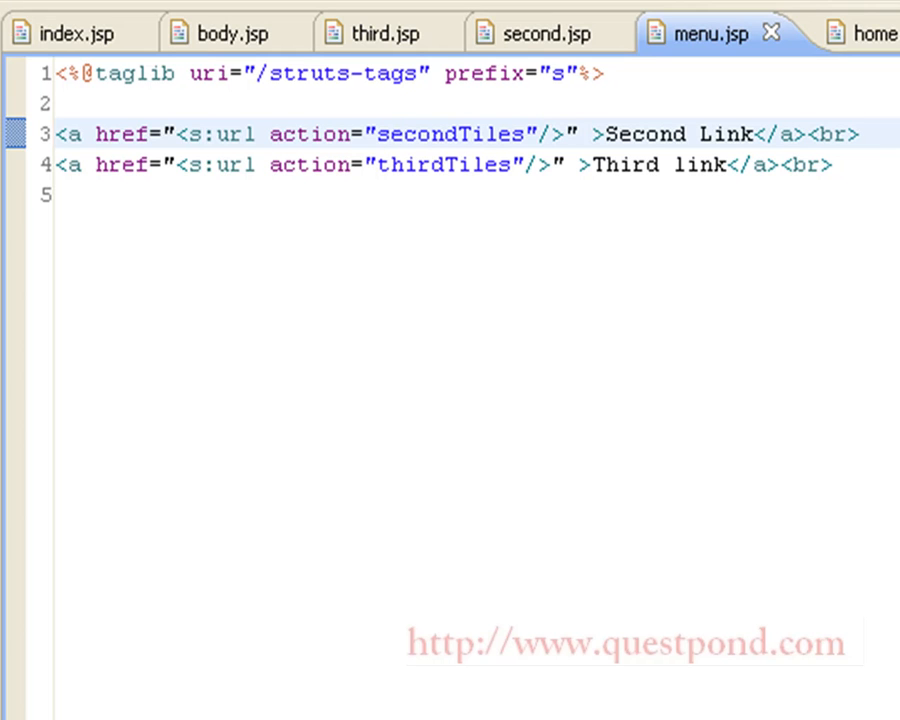
{"action": "mouse_move", "coordinate": [508, 212]}
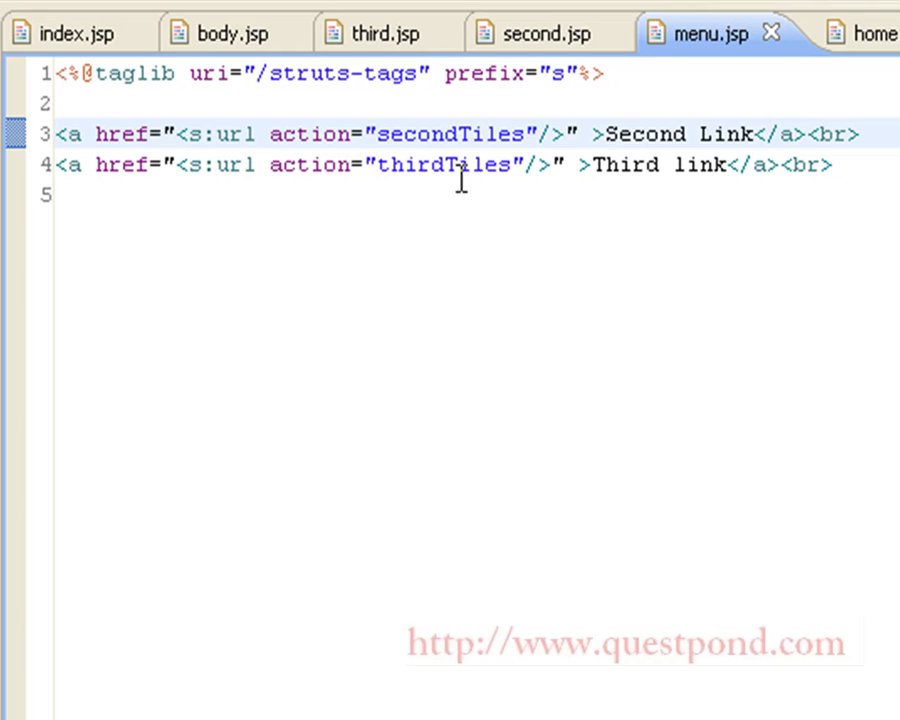
{"action": "left_click", "coordinate": [384, 136]}
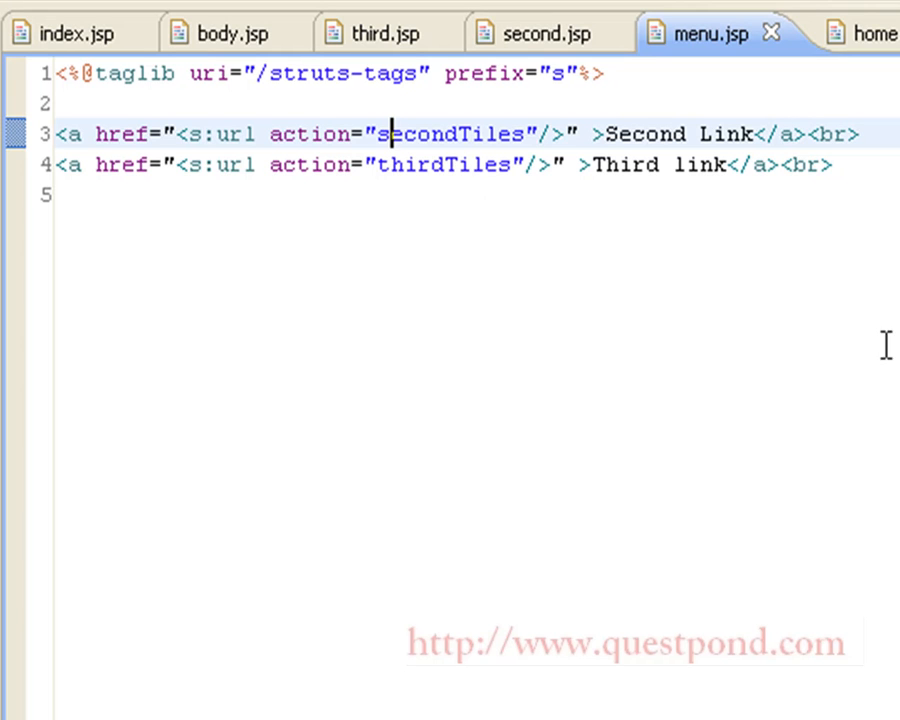
{"action": "mouse_move", "coordinate": [720, 560]}
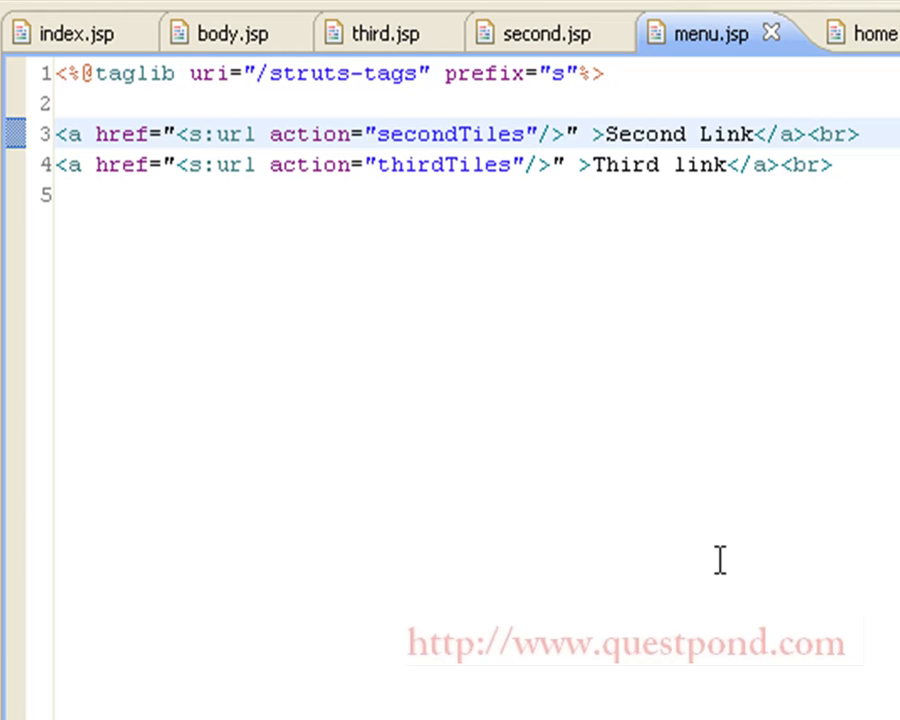
{"action": "left_click", "coordinate": [384, 136]}
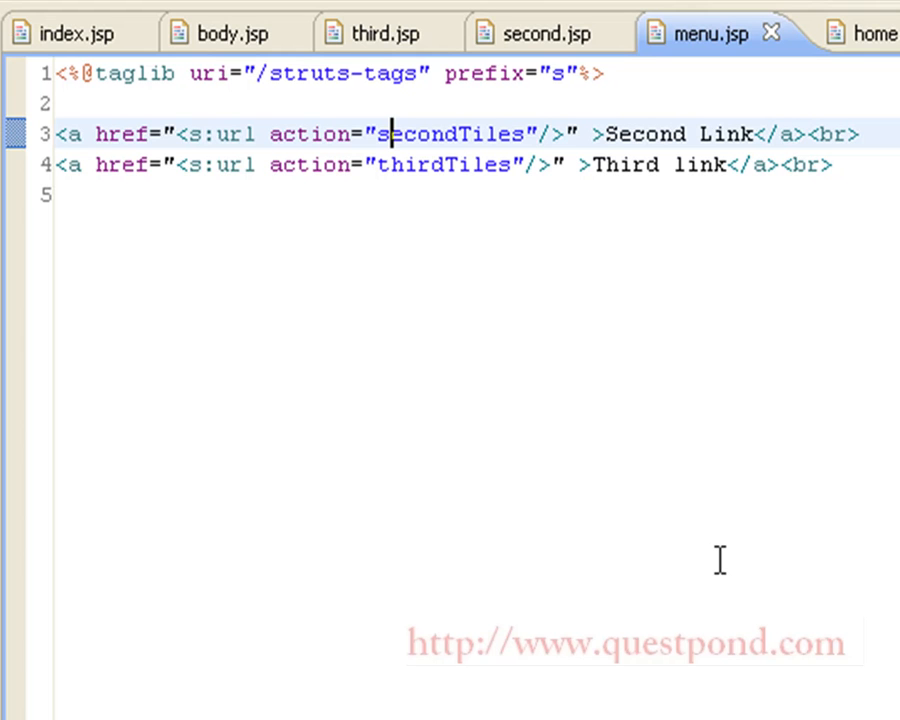
{"action": "mouse_move", "coordinate": [430, 144]}
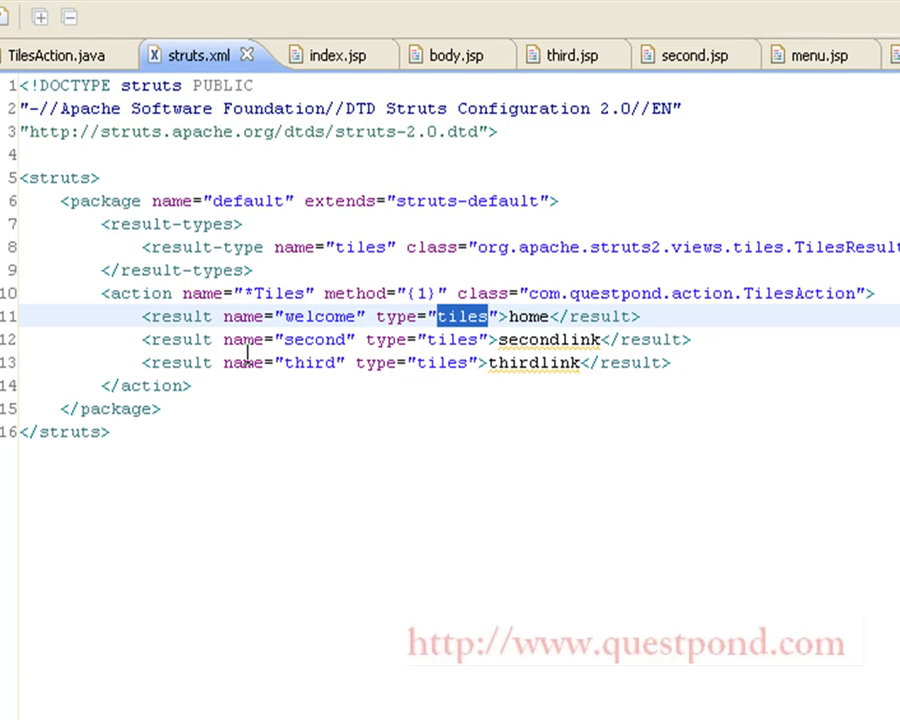
{"action": "mouse_move", "coordinate": [316, 340]}
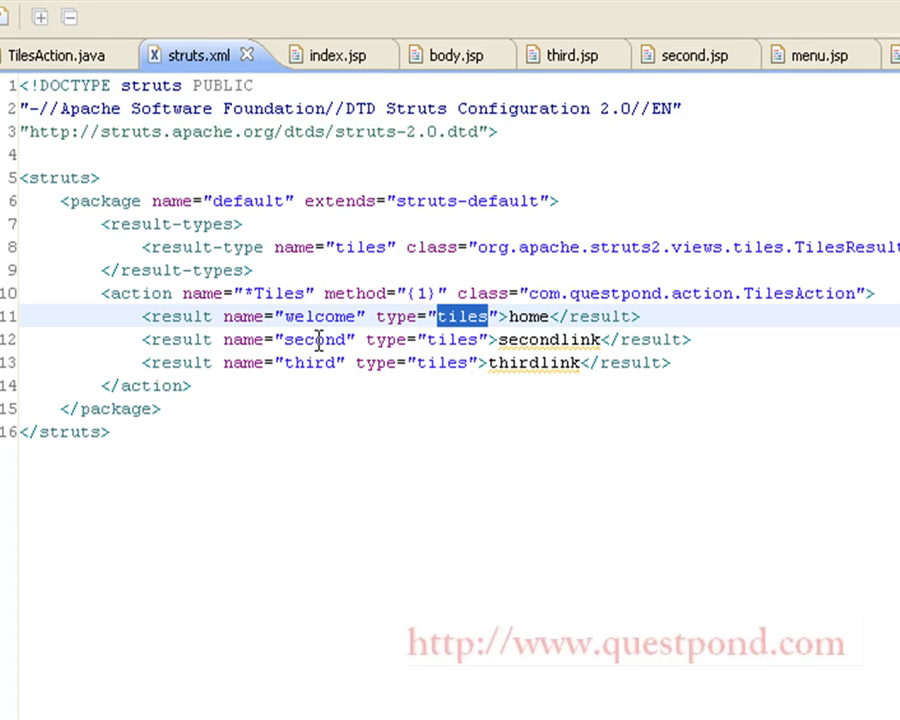
{"action": "mouse_move", "coordinate": [292, 316]}
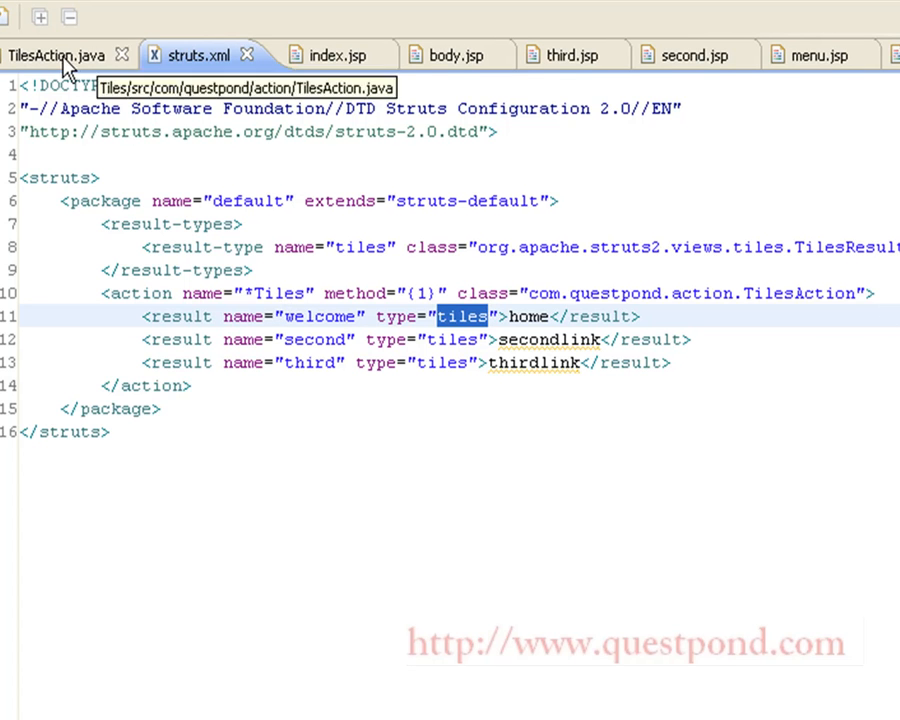
Review TilesAction.java, highlighting the second method, then return to the configuration file.
{"action": "left_click", "coordinate": [58, 56]}
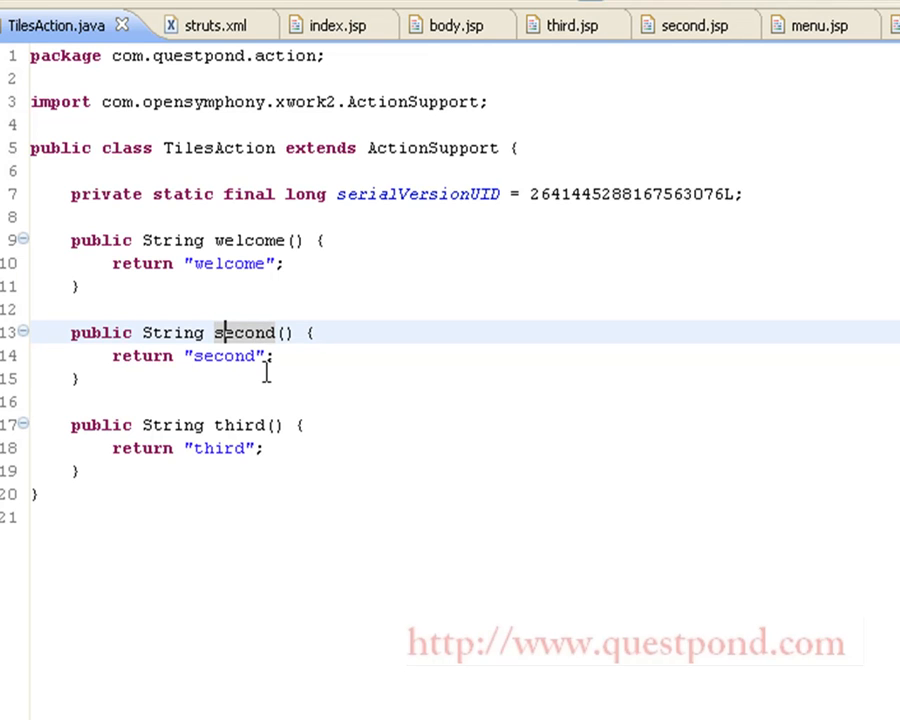
{"action": "double_click", "coordinate": [244, 332]}
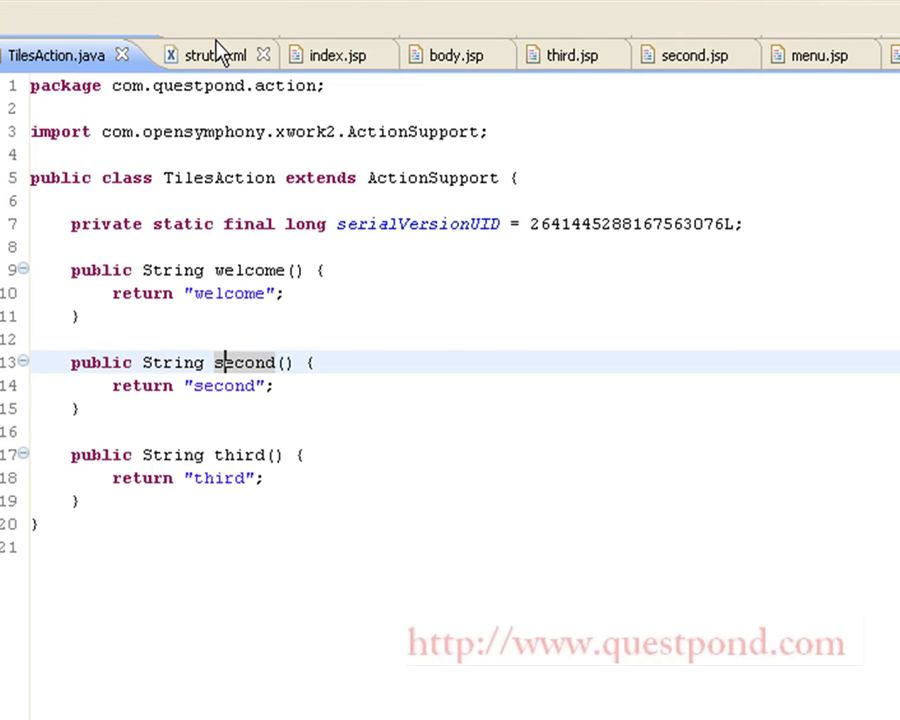
{"action": "left_click", "coordinate": [208, 56]}
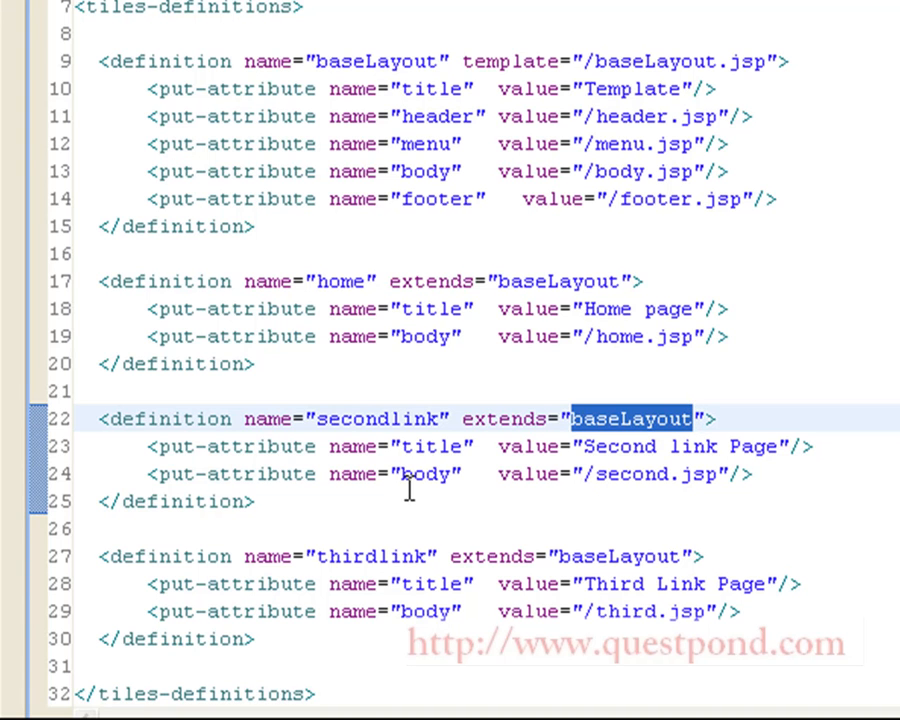
{"action": "mouse_move", "coordinate": [522, 462]}
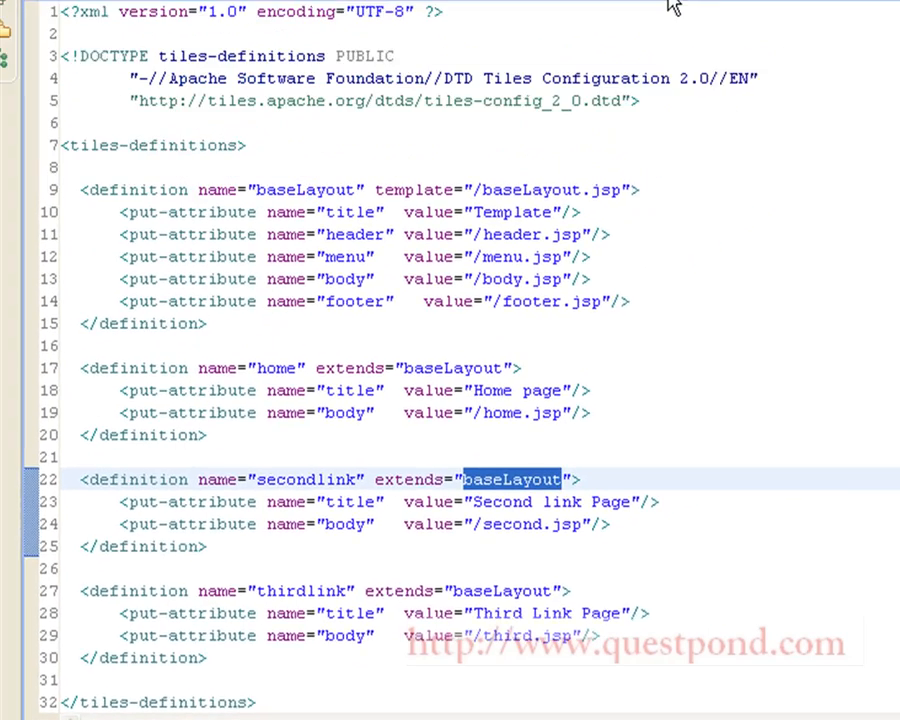
View the secondlink and thirdlink definitions extending baseLayout in tiles.xml.
{"action": "left_click", "coordinate": [636, 22]}
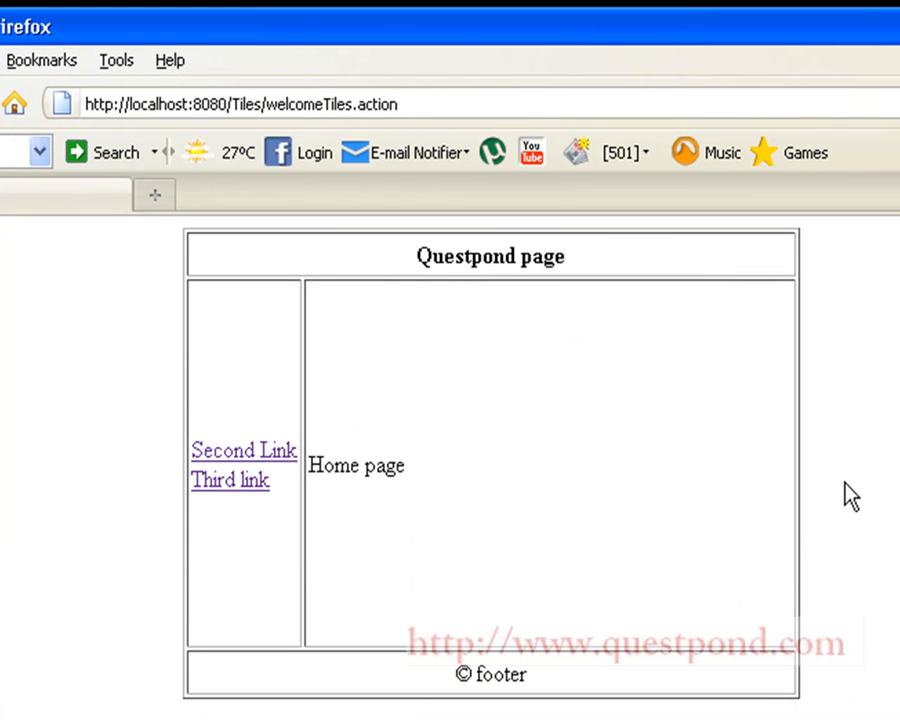
{"action": "mouse_move", "coordinate": [896, 434]}
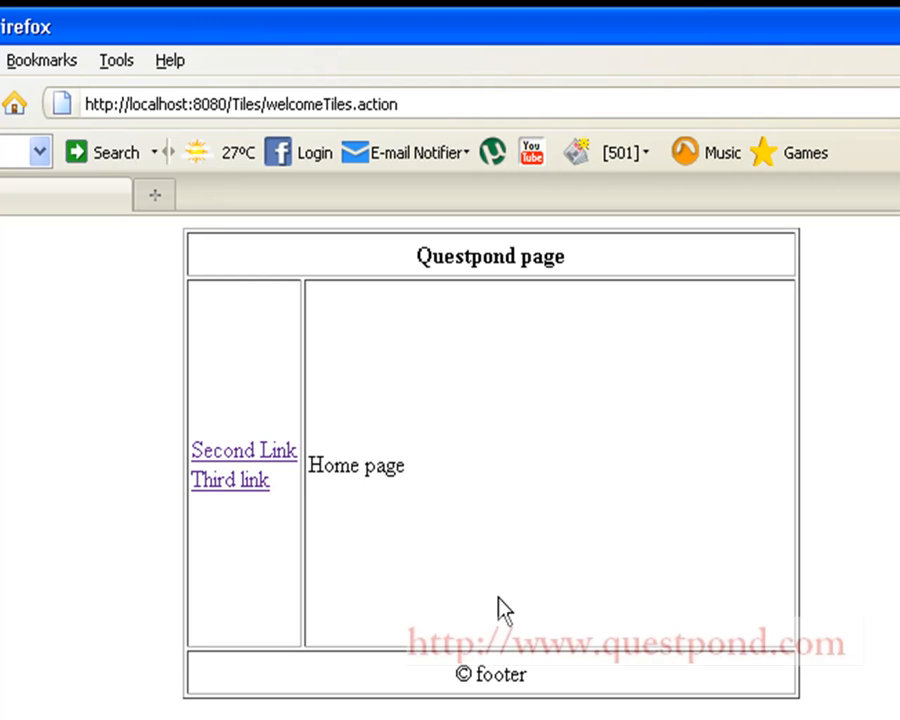
{"action": "mouse_move", "coordinate": [404, 496]}
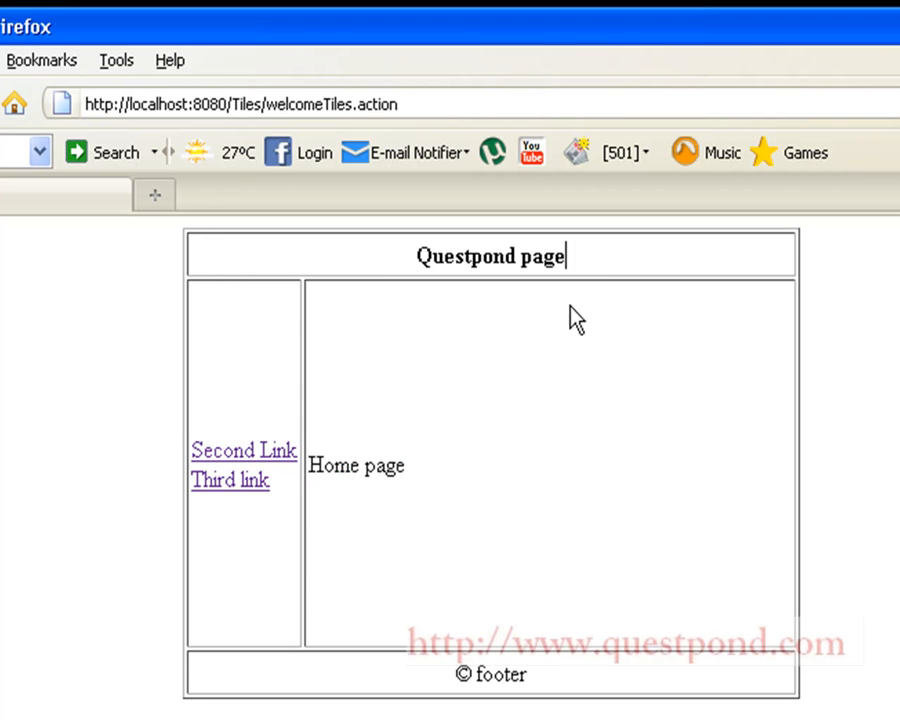
Select the footer word on the welcomeTiles.action Questpond page.
{"action": "double_click", "coordinate": [504, 674]}
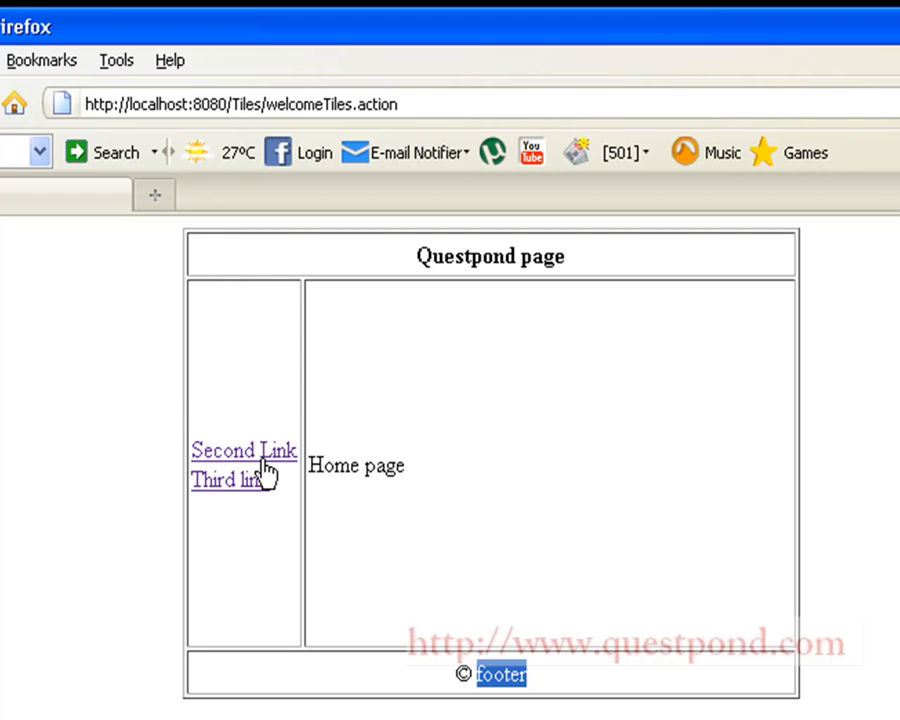
{"action": "mouse_move", "coordinate": [252, 488]}
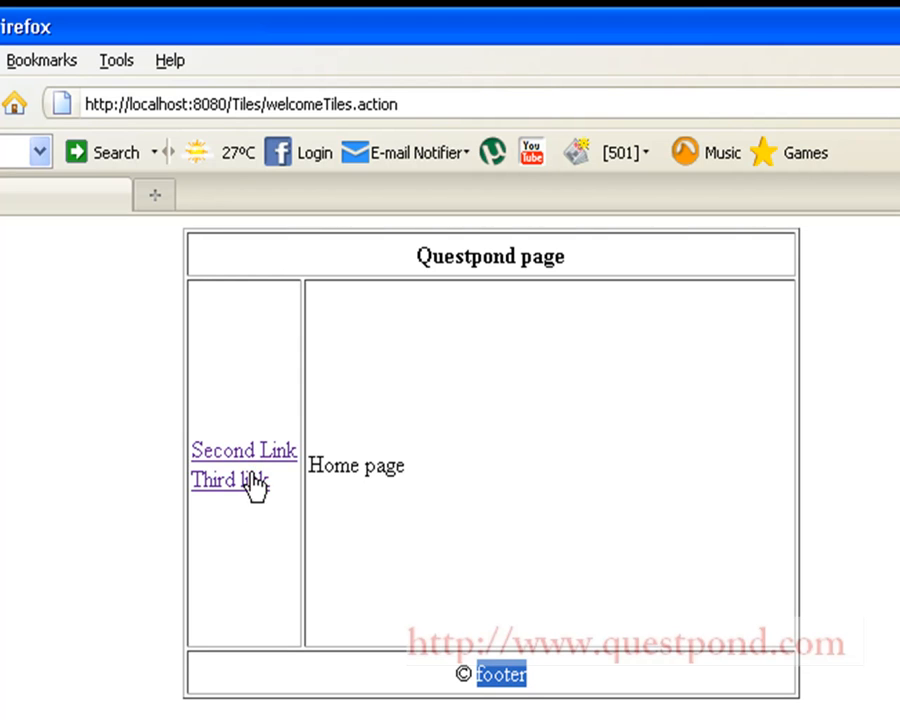
{"action": "mouse_move", "coordinate": [256, 456]}
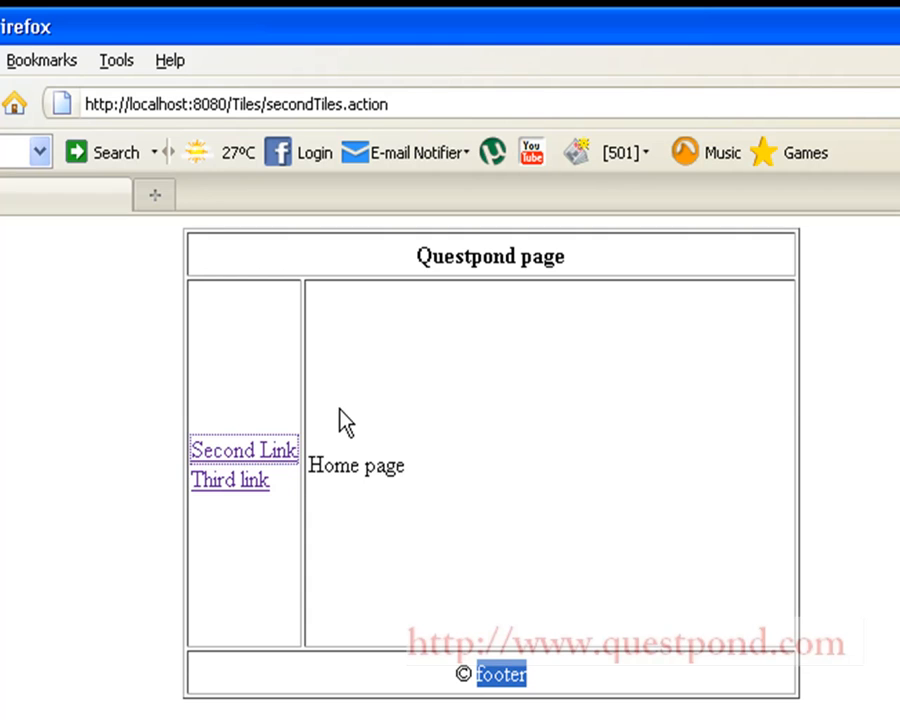
Follow Second Link then Third link and highlight the third page body text.
{"action": "left_click", "coordinate": [242, 450]}
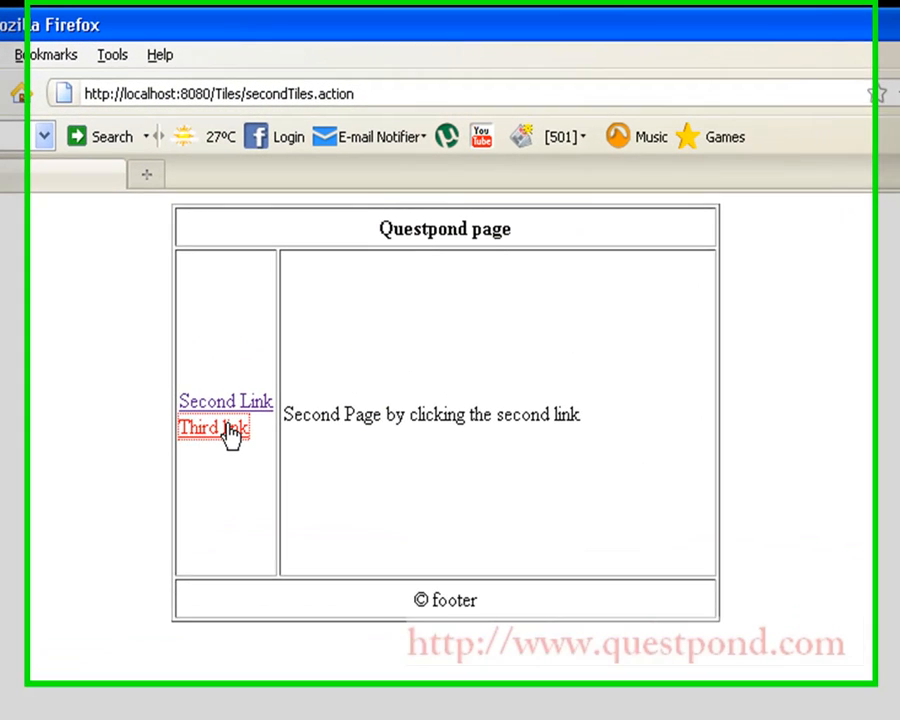
{"action": "left_click", "coordinate": [210, 428]}
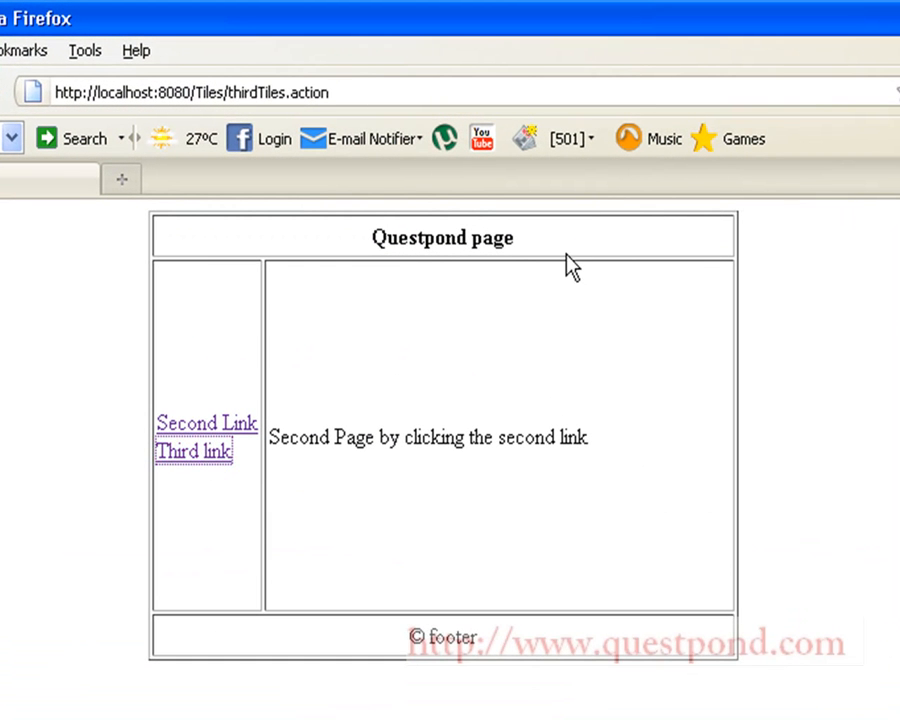
{"action": "left_click", "coordinate": [192, 452]}
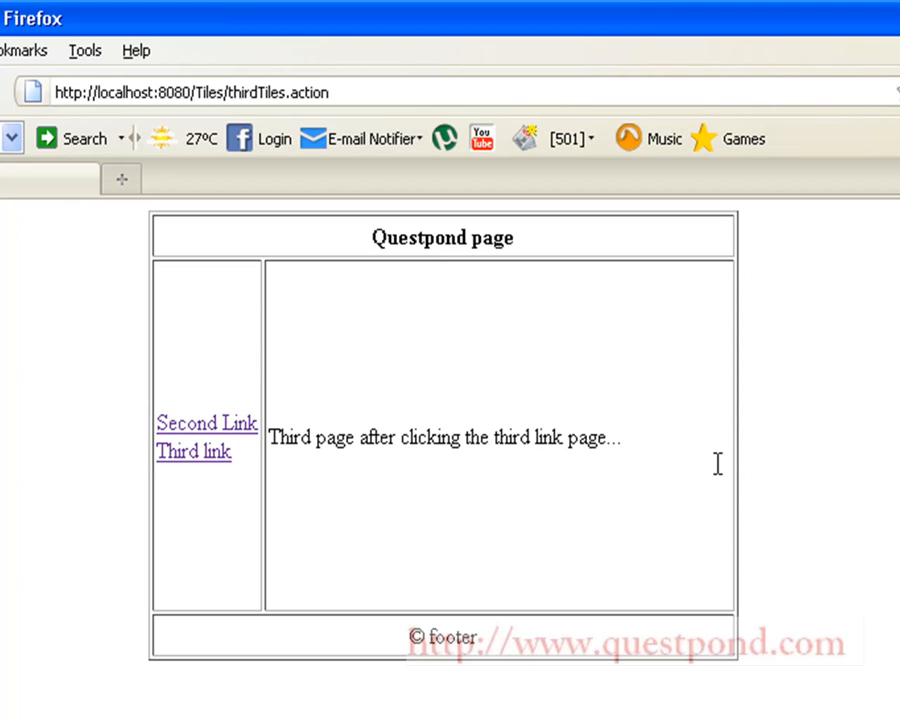
{"action": "left_click_drag", "start_coordinate": [356, 436], "coordinate": [620, 436]}
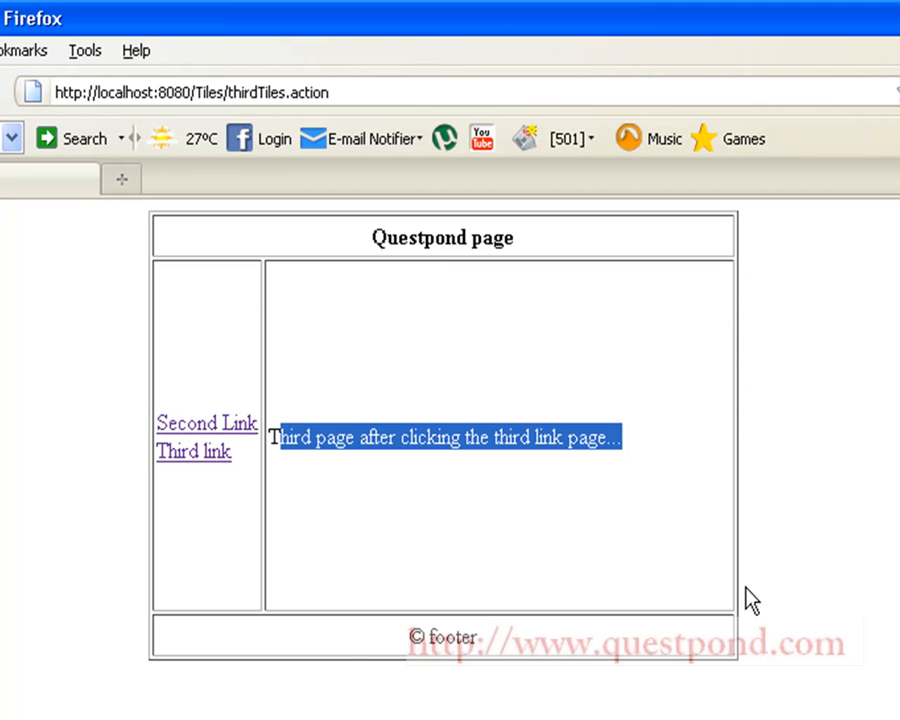
{"action": "mouse_move", "coordinate": [802, 408]}
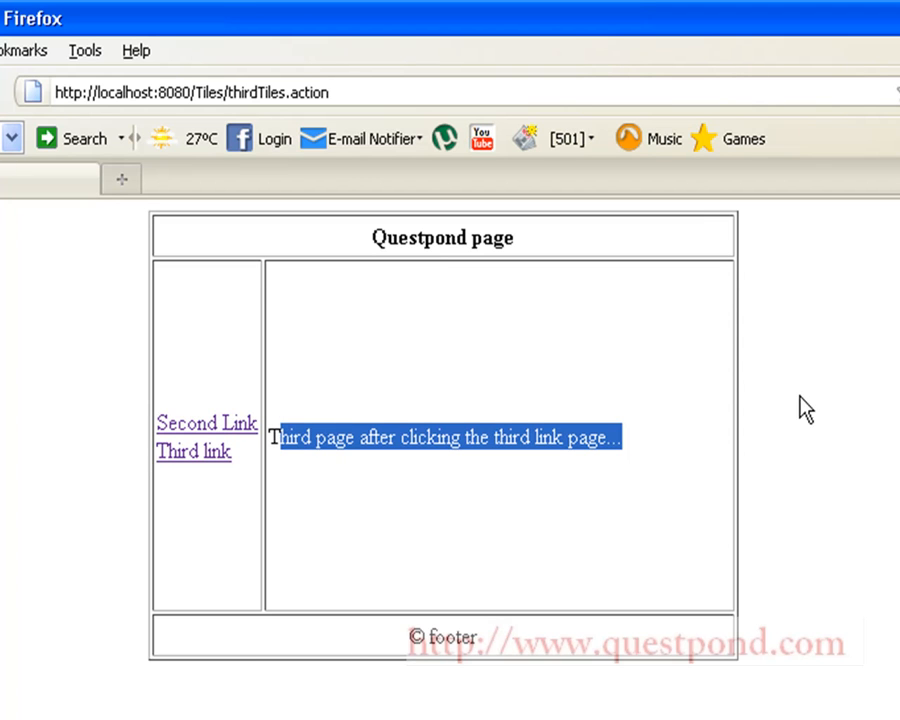